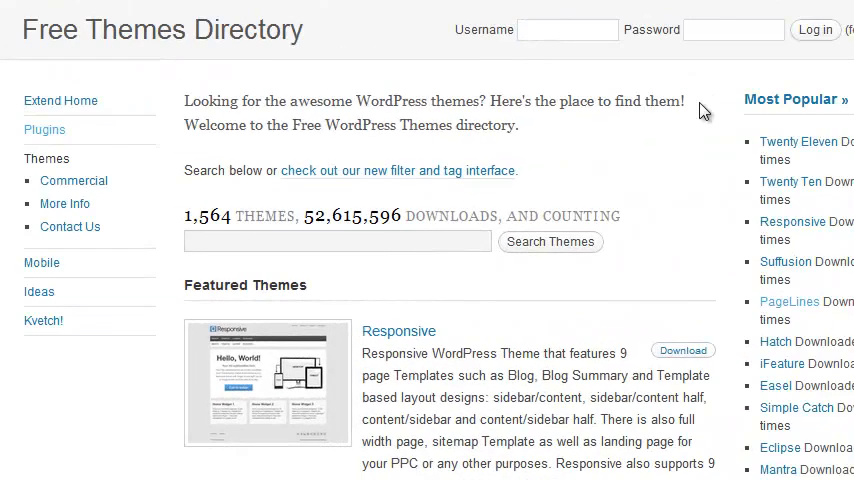
Browse the Lubith home and Tutorials pages, then enter the theme Editor with the sample site.
scroll("down", 3)
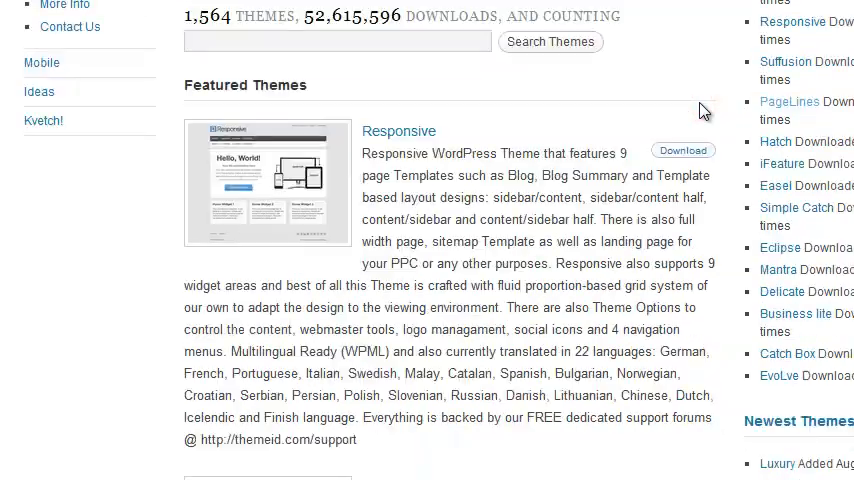
scroll("down", 3)
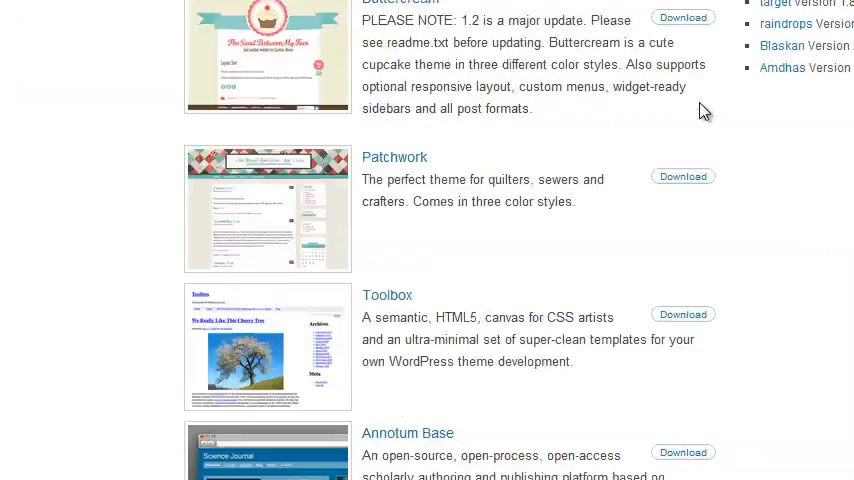
scroll("up", 3)
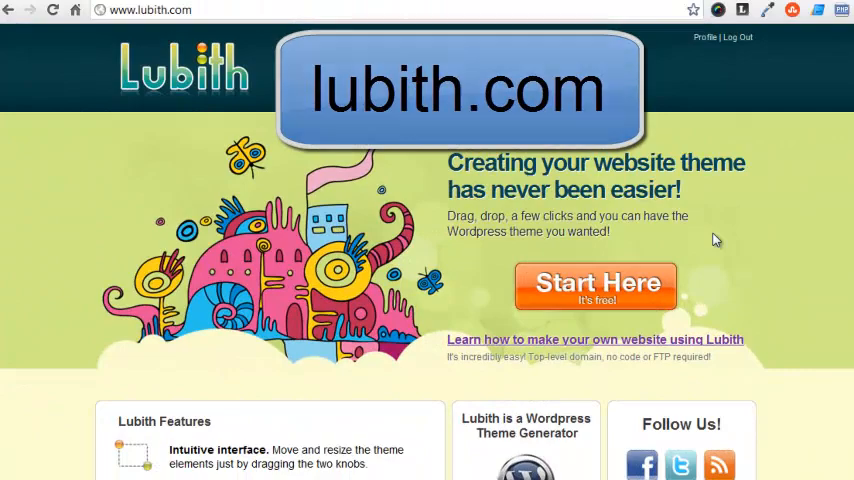
scroll("down", 3)
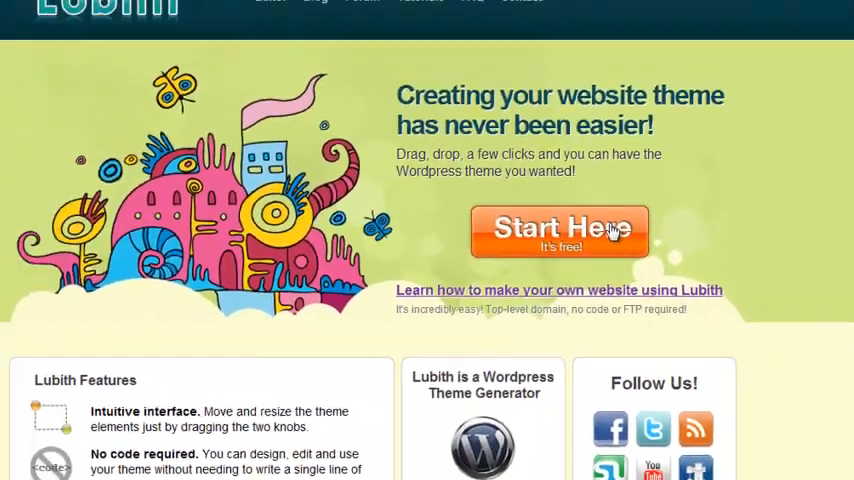
left_click(558, 230)
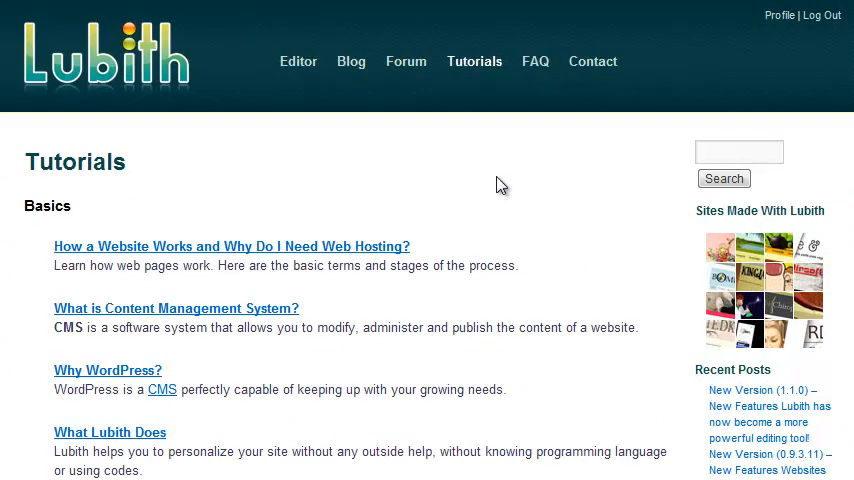
left_click(298, 60)
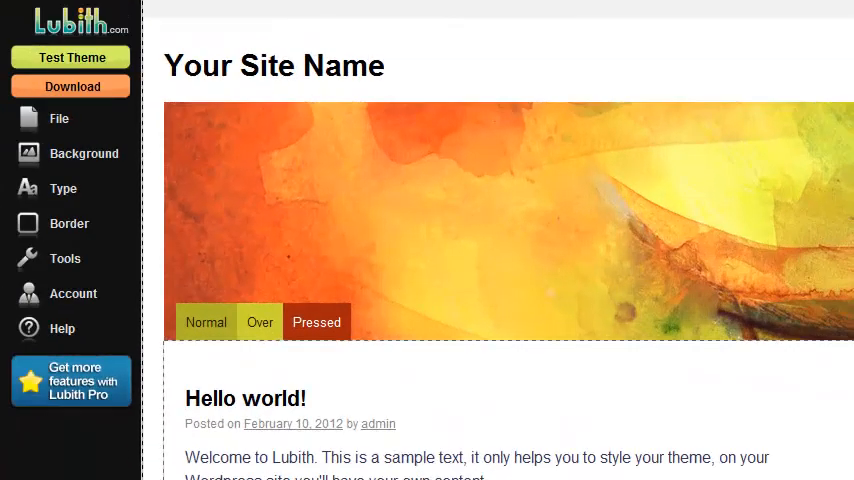
Open the theme's Bkg. Color picker and select the current hex value for replacement.
left_click(84, 152)
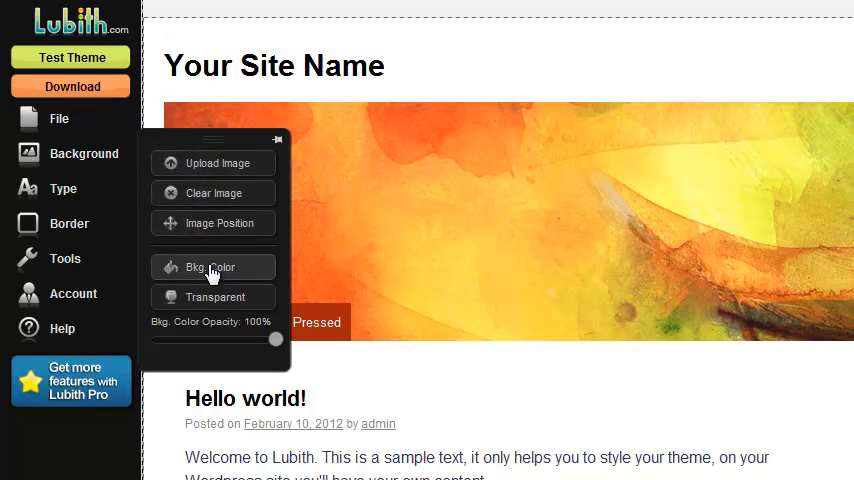
left_click(212, 268)
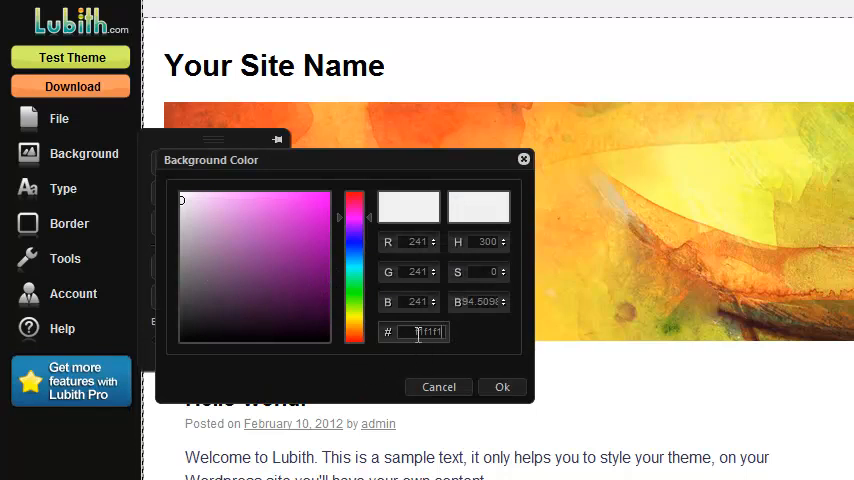
triple_click(416, 332)
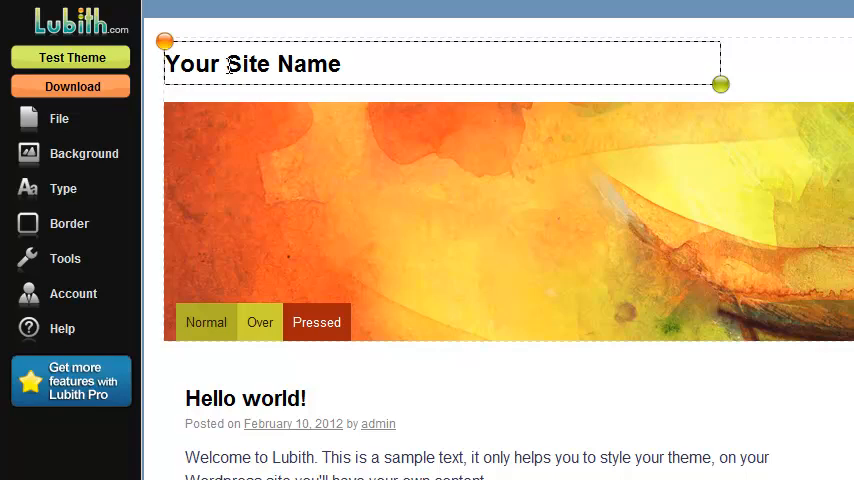
Set the site title font to Arial Black with Normal variant in Text Style.
left_click(64, 188)
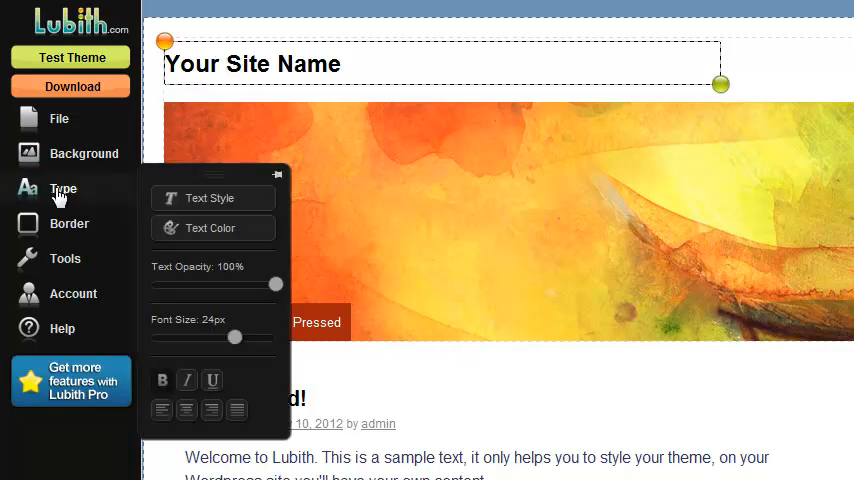
left_click(210, 198)
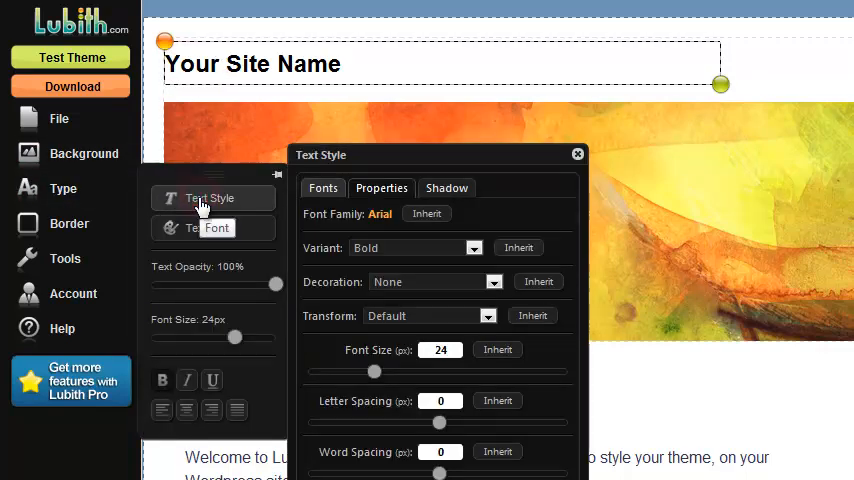
left_click(324, 188)
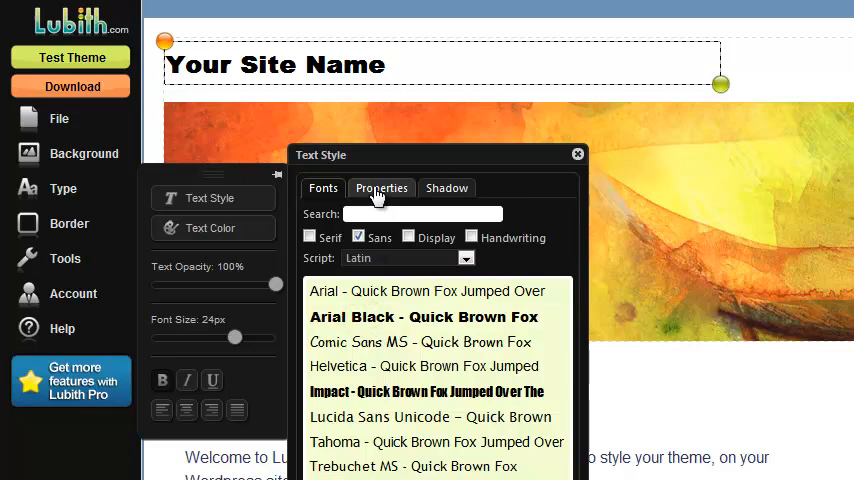
left_click(382, 188)
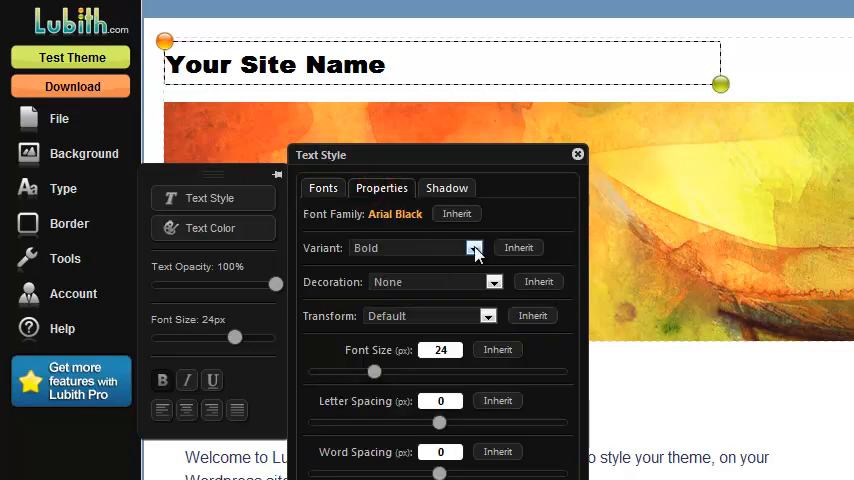
left_click(474, 248)
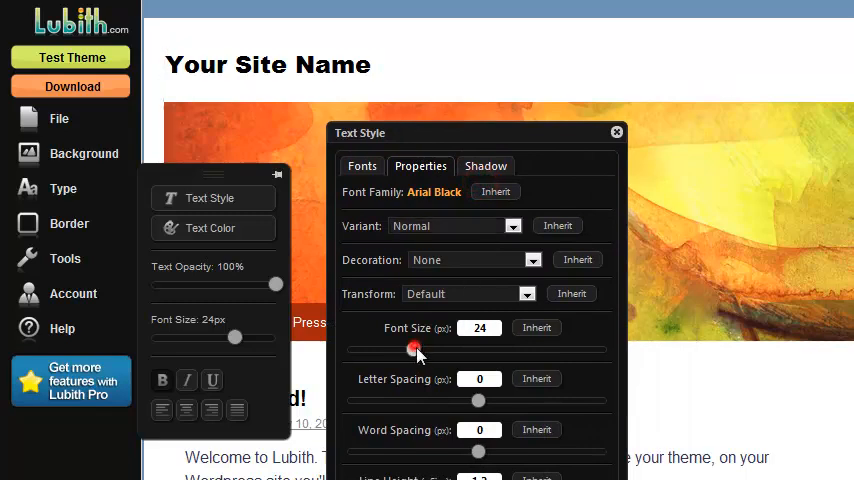
Enlarge the title font to 36 px, close Text Style and colour the title blue.
left_click_drag(412, 348, 458, 350)
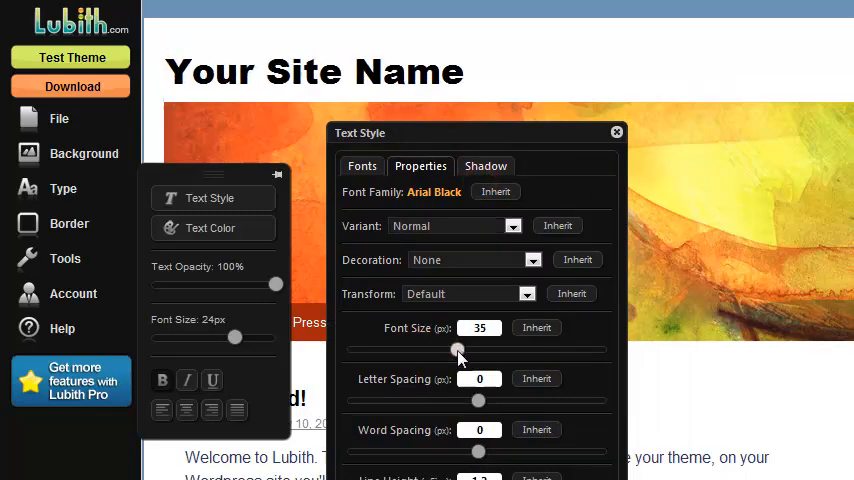
left_click_drag(456, 350, 460, 350)
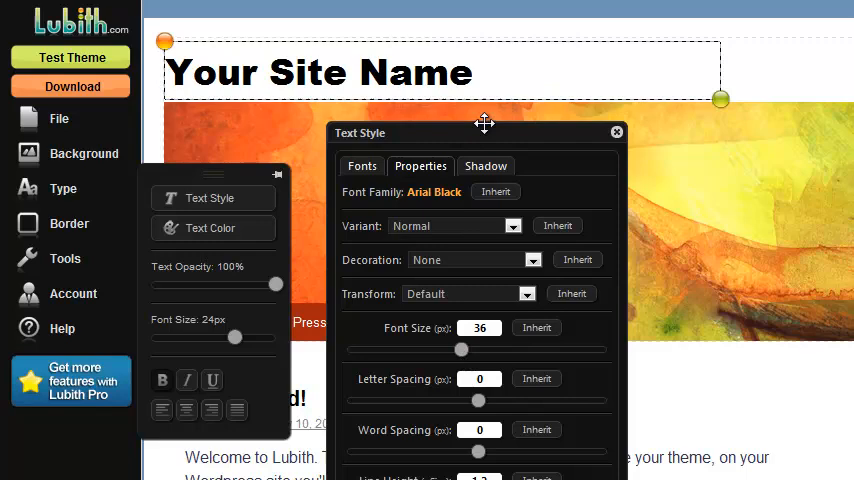
left_click_drag(484, 132, 504, 146)
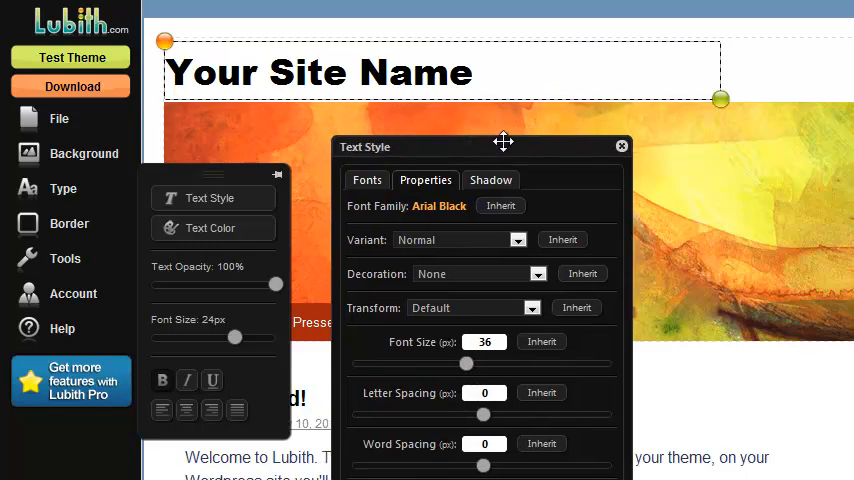
left_click(620, 146)
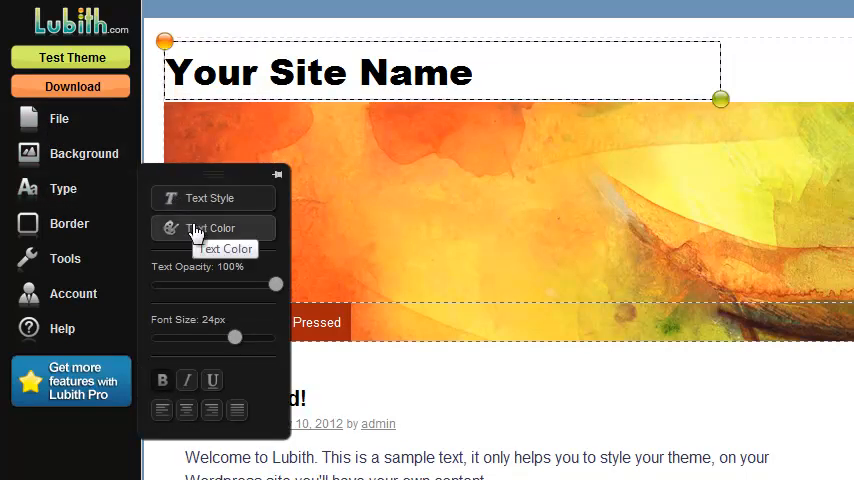
left_click(210, 228)
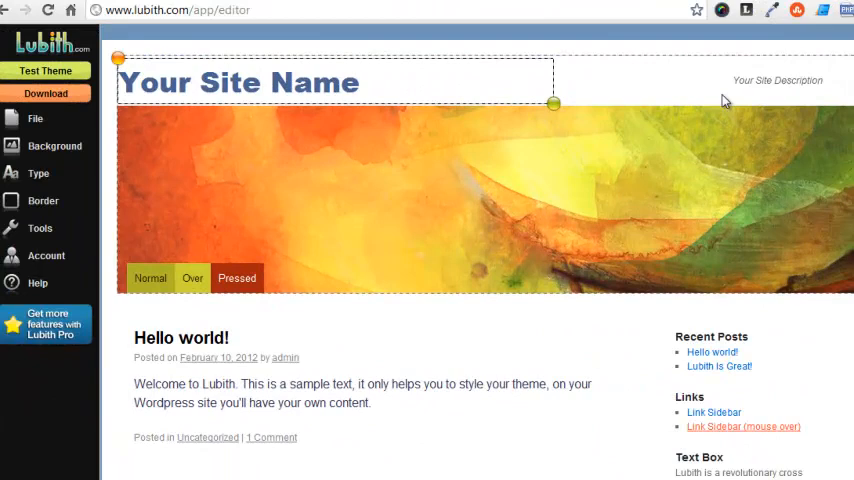
mouse_move(766, 96)
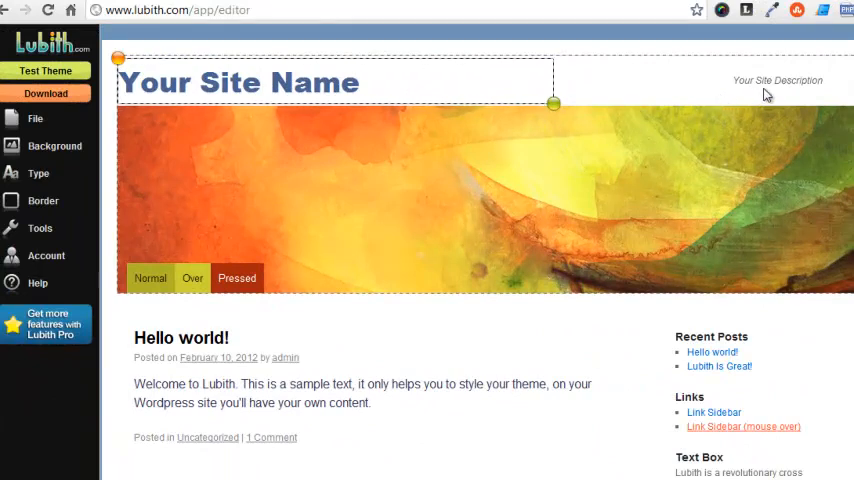
Select the site description and raise its font size to 16 px.
left_click(778, 80)
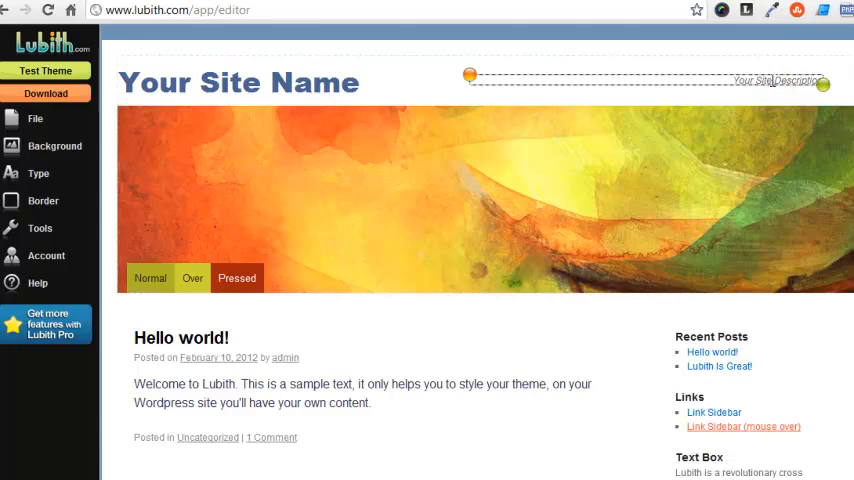
left_click(38, 172)
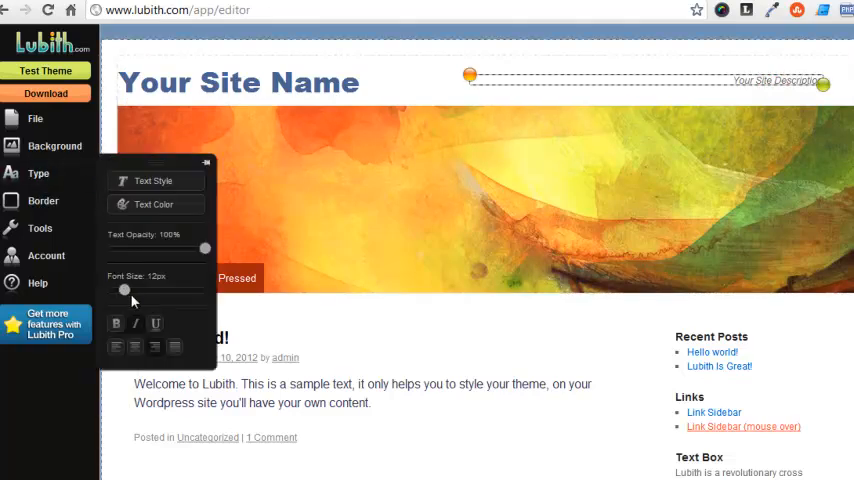
left_click_drag(124, 290, 134, 290)
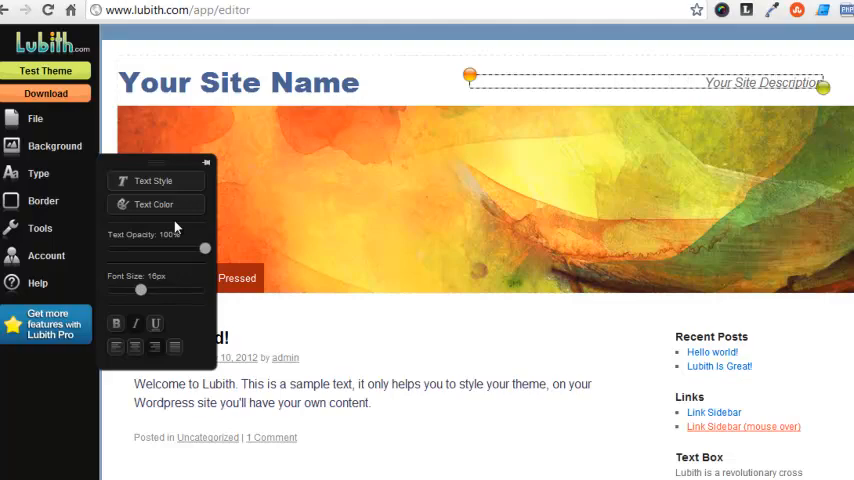
mouse_move(152, 204)
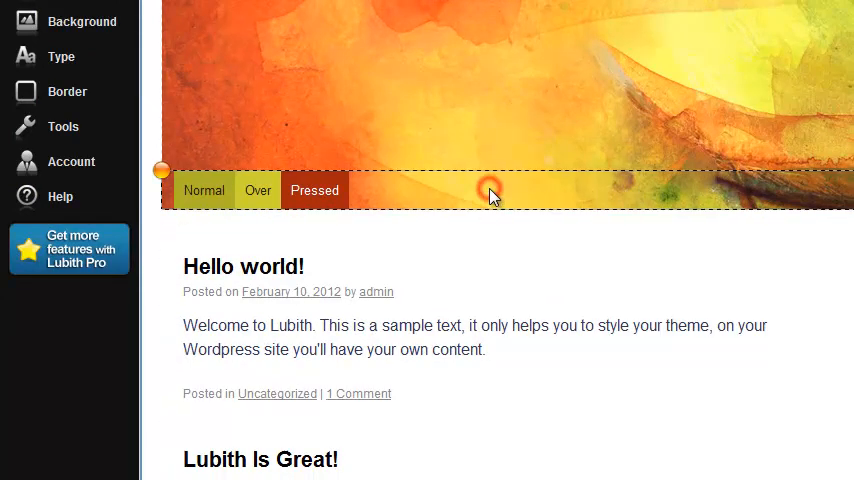
mouse_move(364, 200)
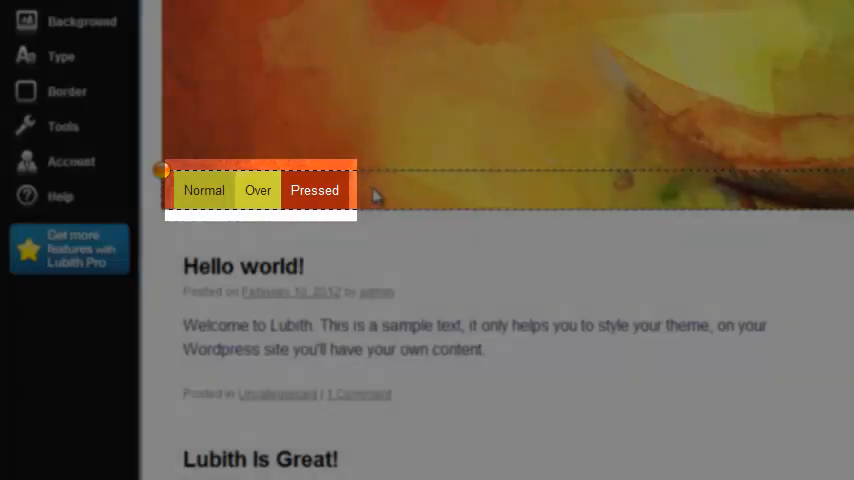
left_click(60, 56)
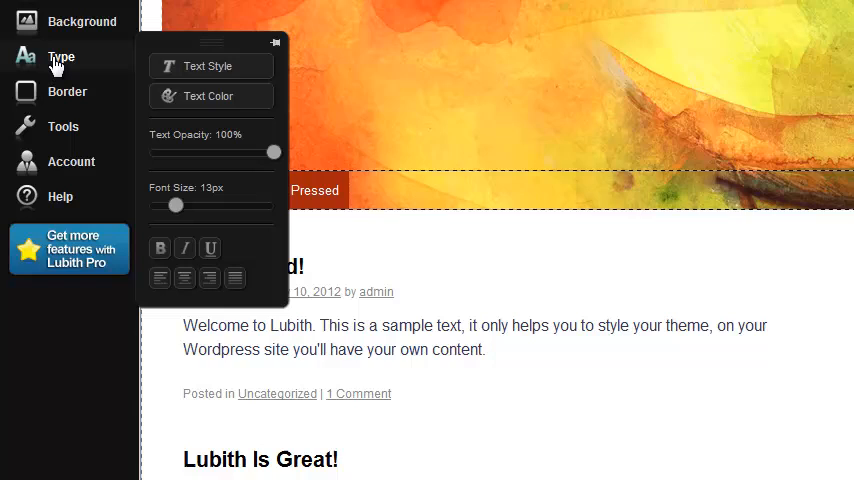
left_click(160, 248)
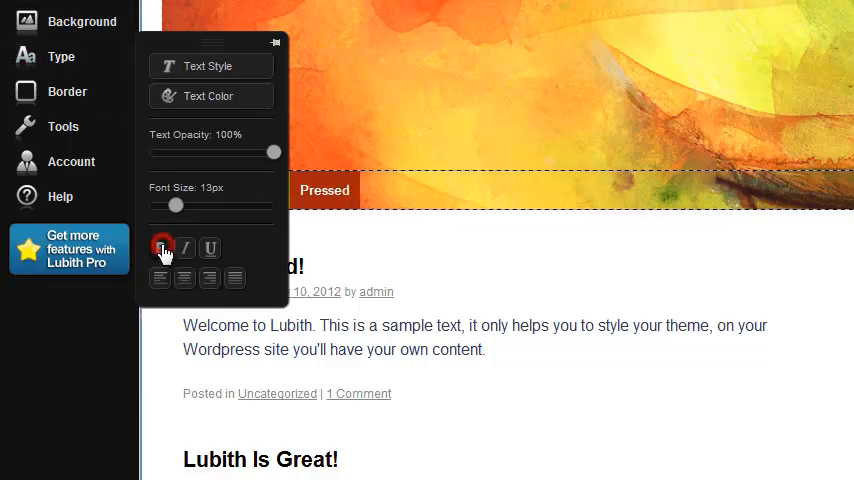
left_click_drag(176, 204, 184, 206)
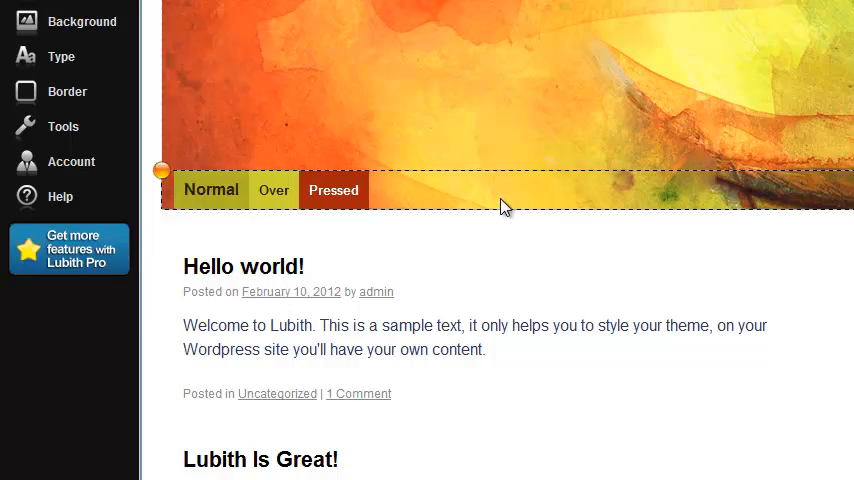
mouse_move(448, 200)
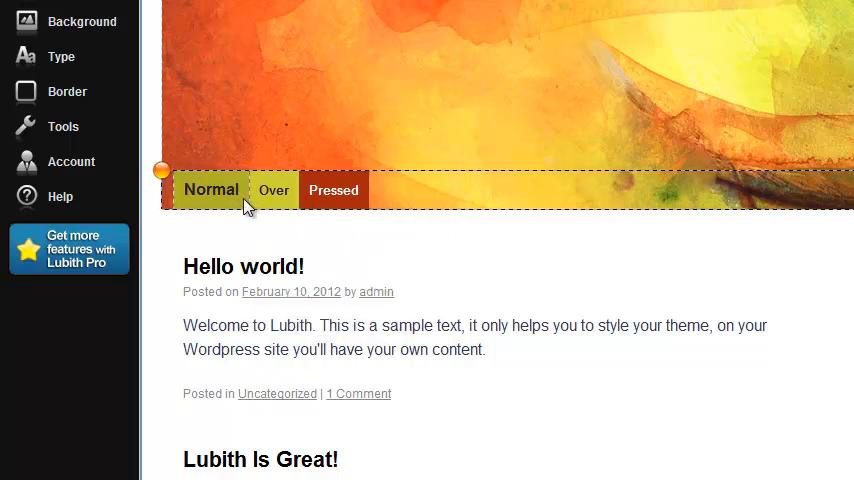
Give the Normal menu button a slate-blue background and white text colour.
left_click(212, 190)
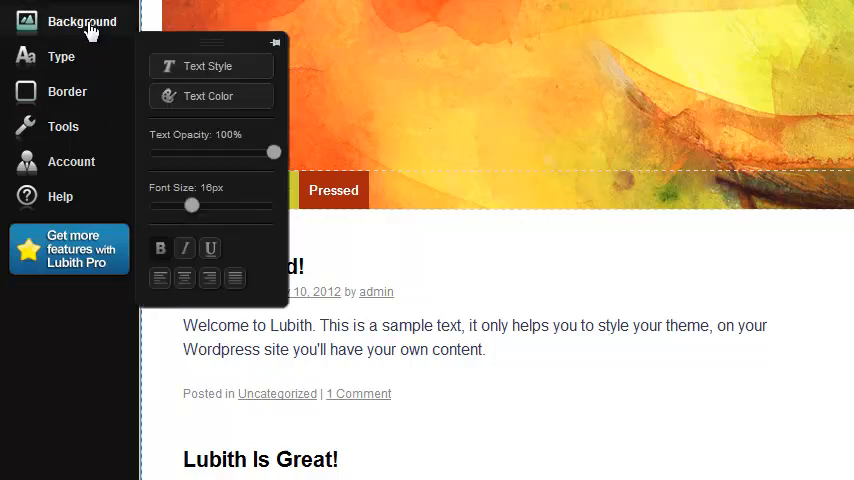
left_click(82, 20)
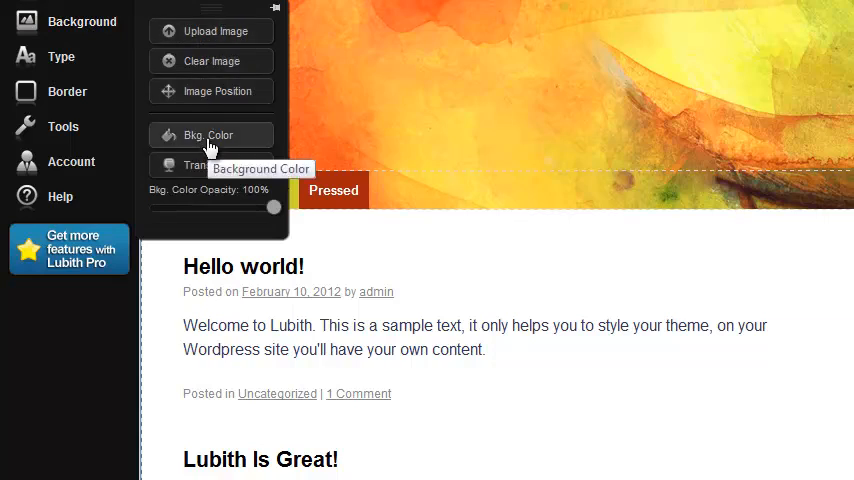
left_click(208, 136)
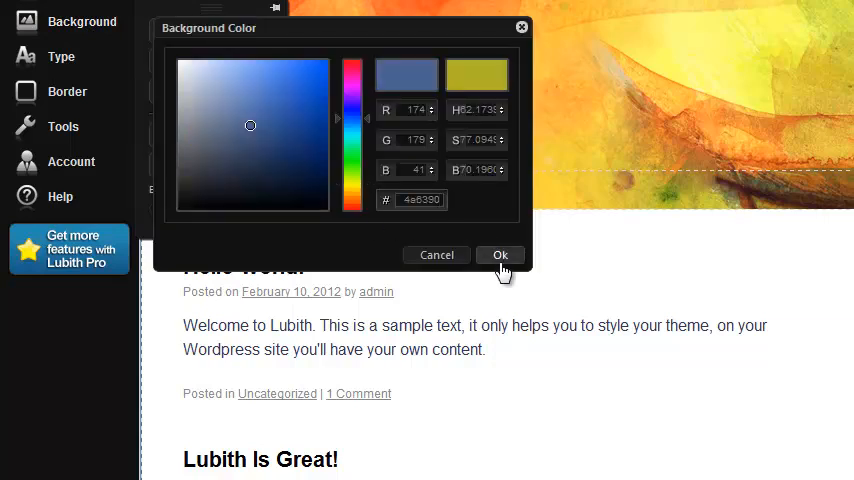
left_click(500, 256)
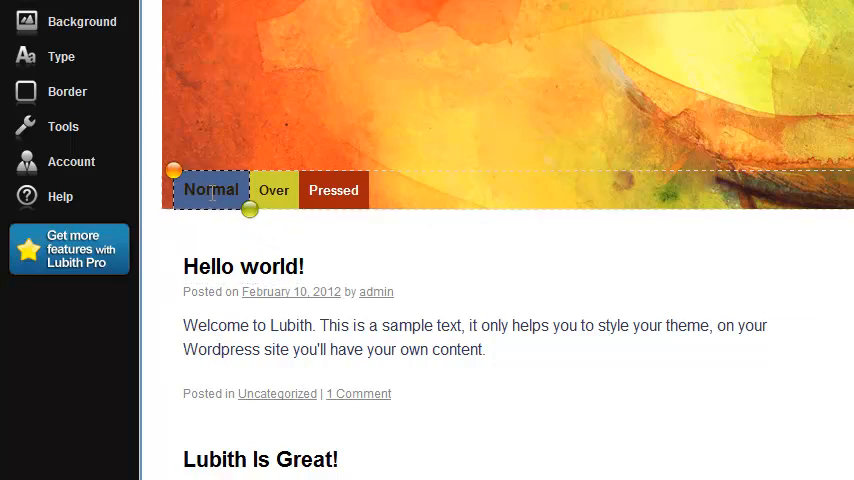
left_click(60, 56)
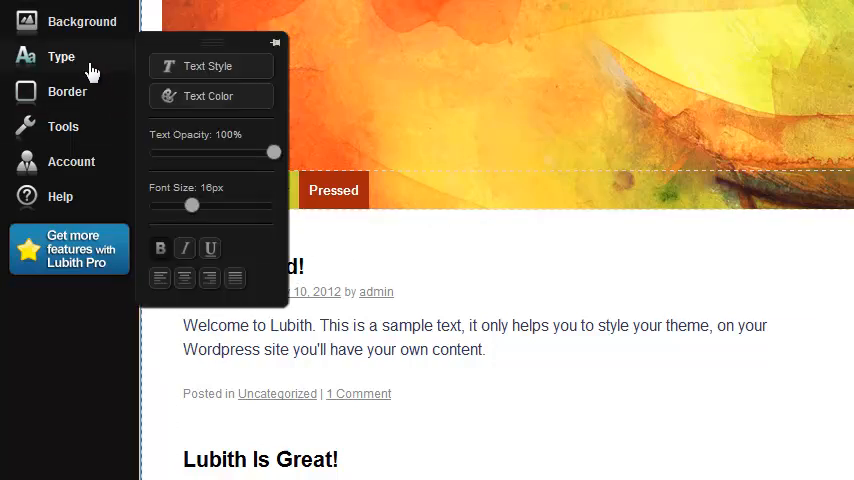
left_click(208, 96)
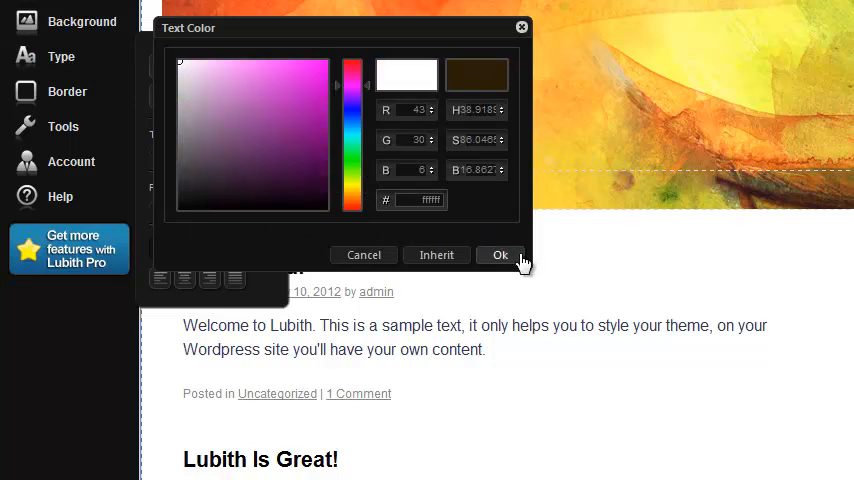
left_click(500, 256)
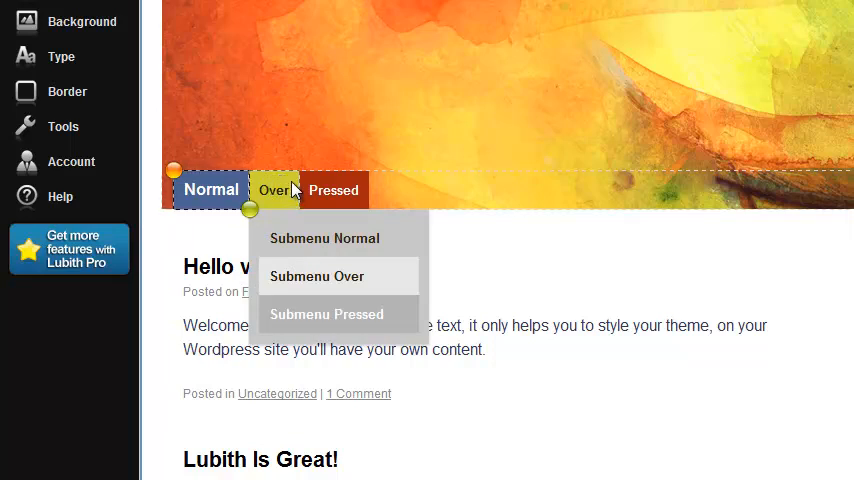
Give the Over menu button a lighter blue background colour.
left_click(80, 20)
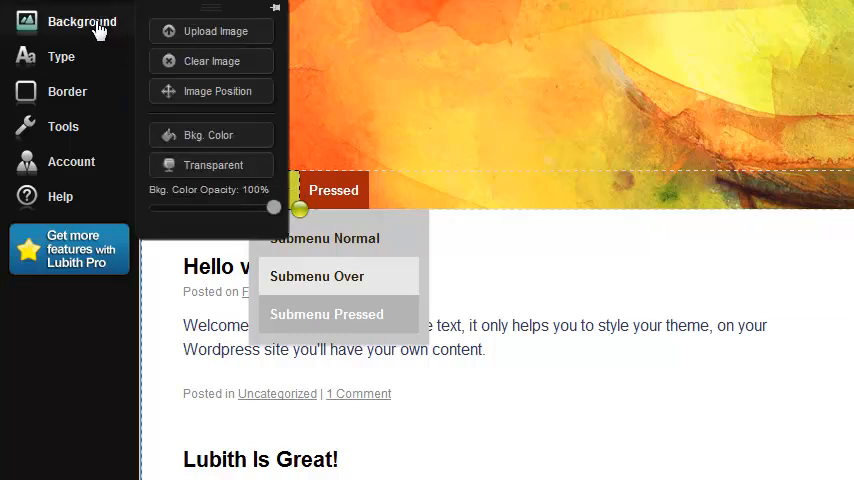
mouse_move(216, 136)
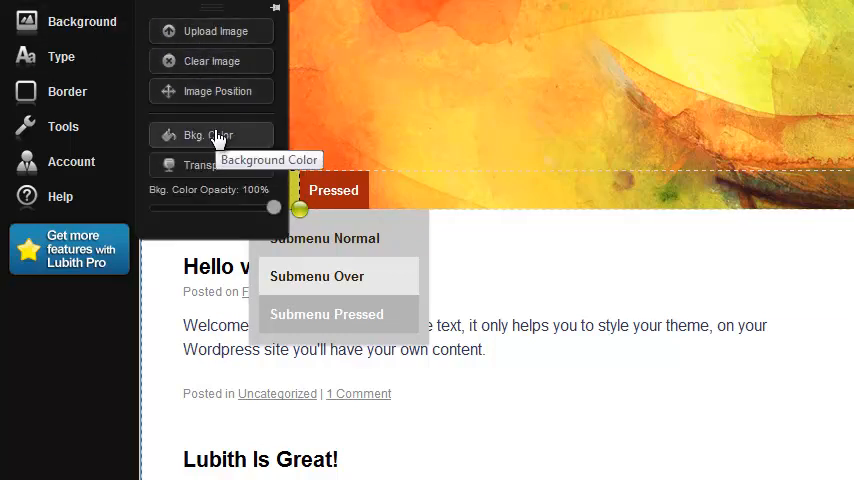
left_click(210, 136)
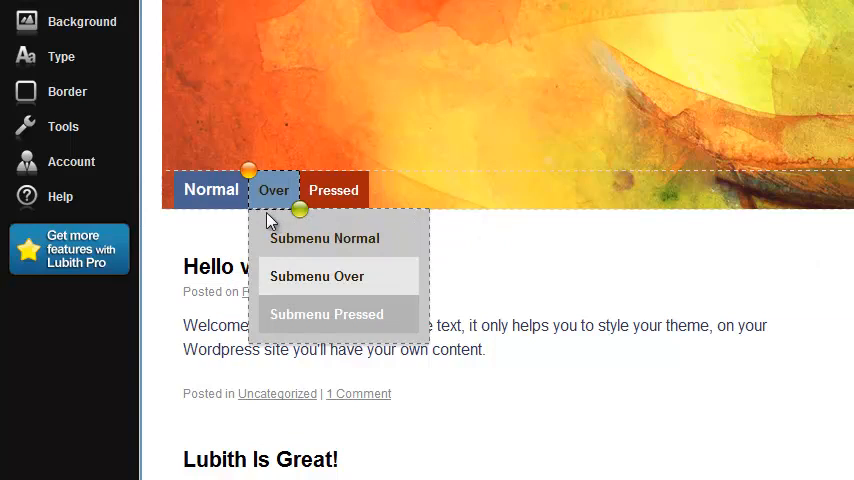
mouse_move(352, 232)
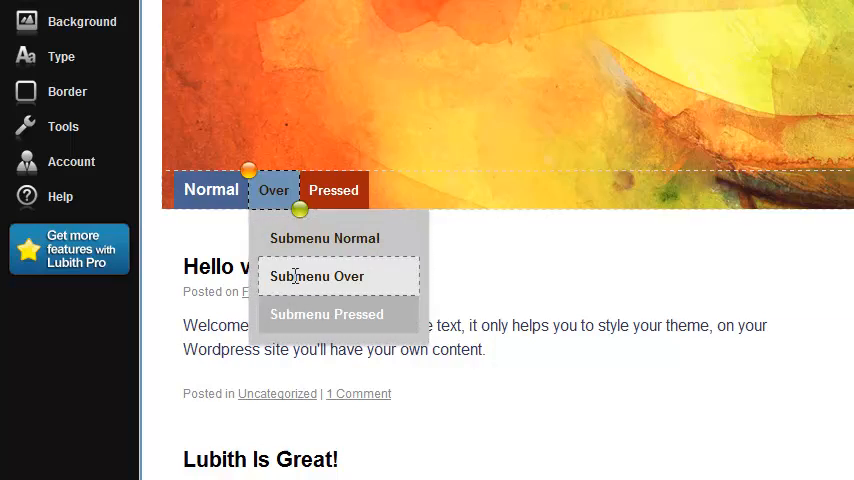
mouse_move(258, 236)
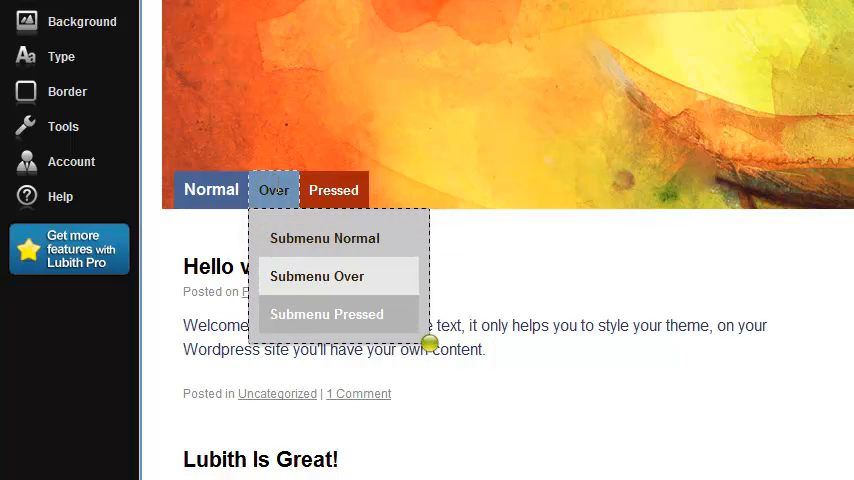
Give the dropdown submenu a light blue background colour.
left_click(80, 20)
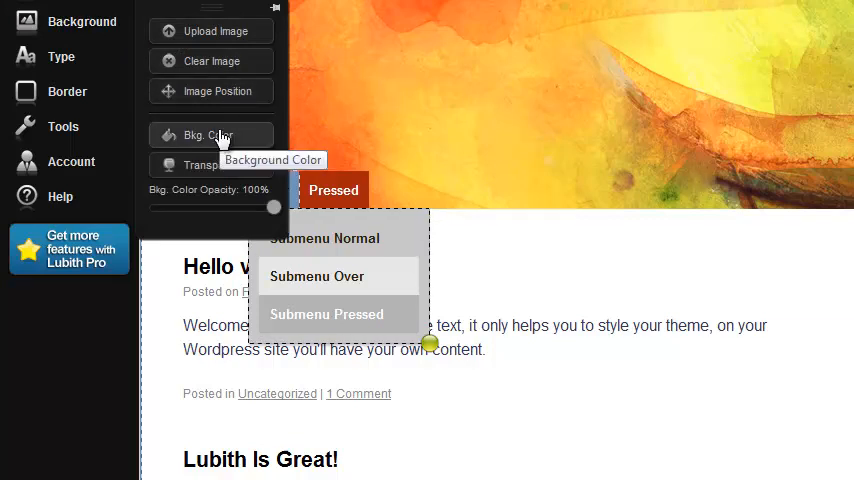
left_click(210, 136)
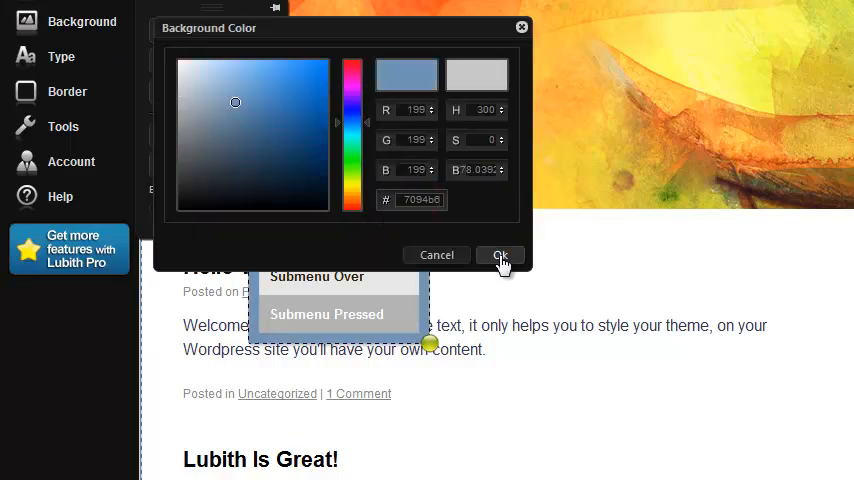
left_click(500, 256)
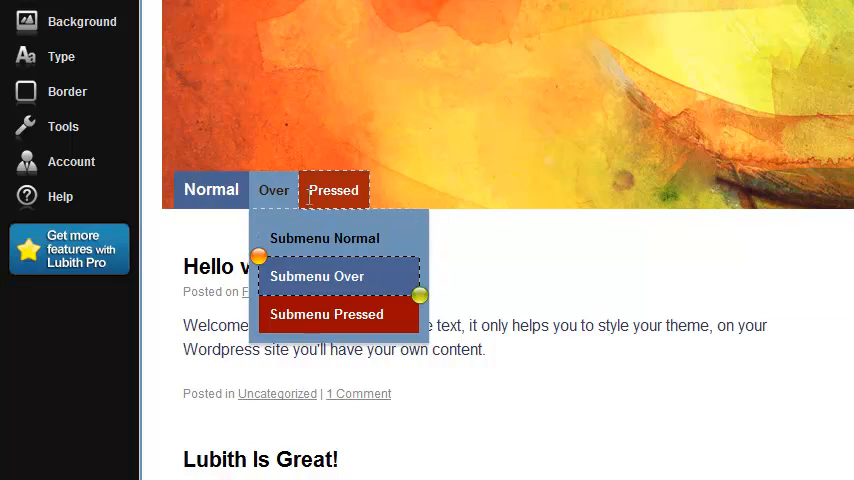
Select the Pressed button, then the whole menu bar, ready for background styling.
left_click(332, 190)
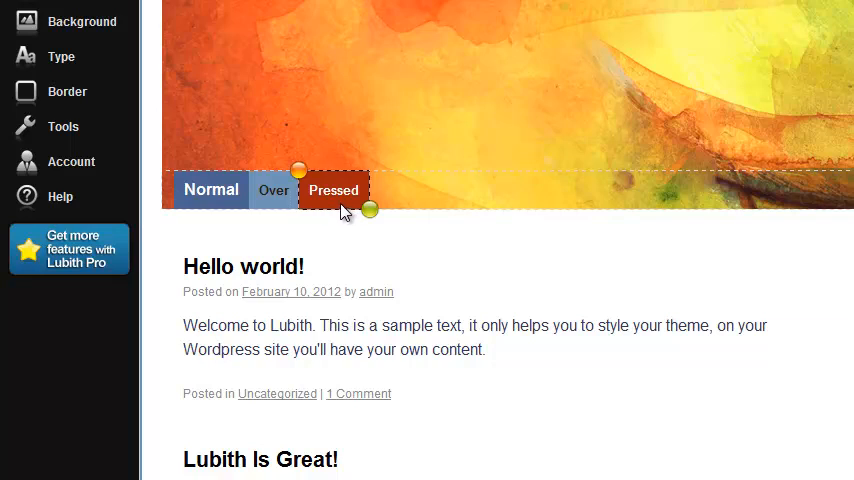
left_click(212, 190)
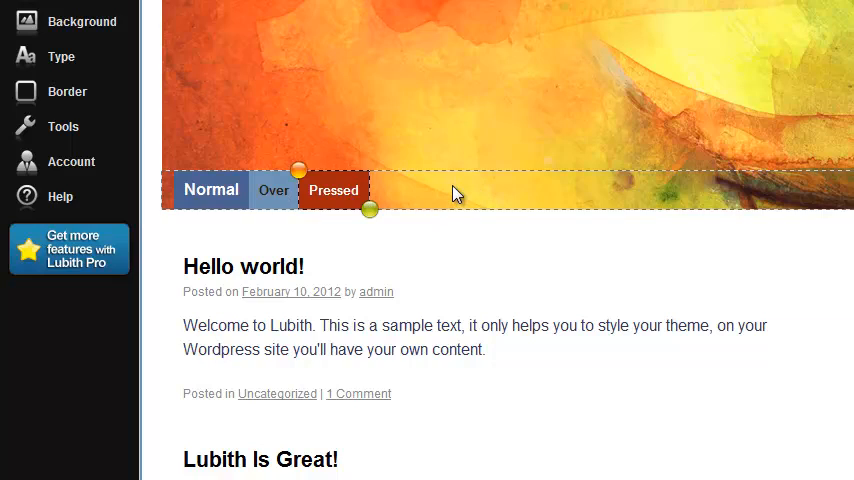
left_click(80, 20)
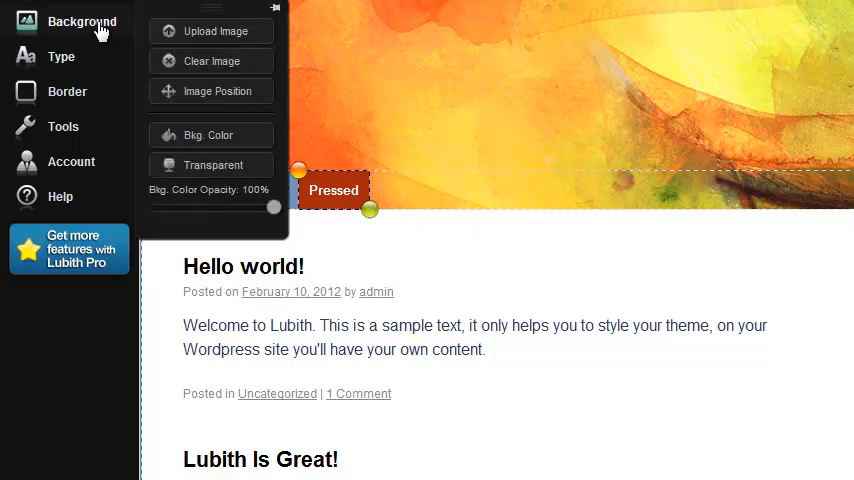
mouse_move(200, 136)
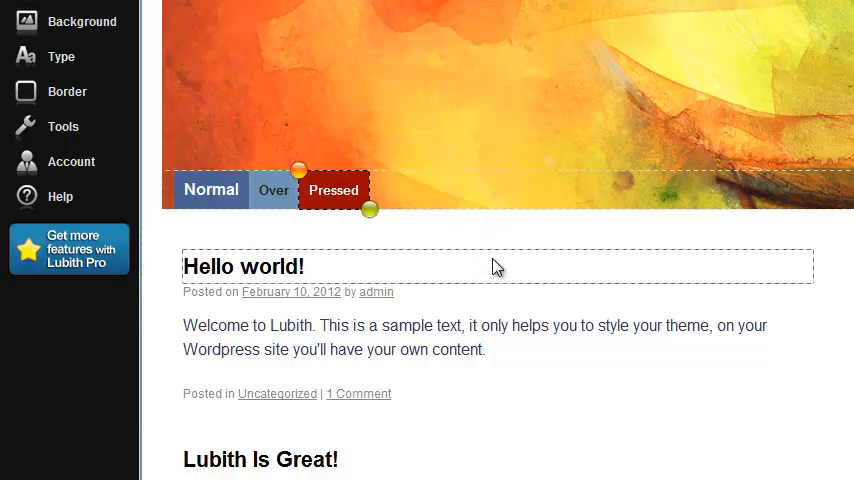
Set the submenu items' padding to Left 0 and Right 1 px and confirm.
left_click(272, 190)
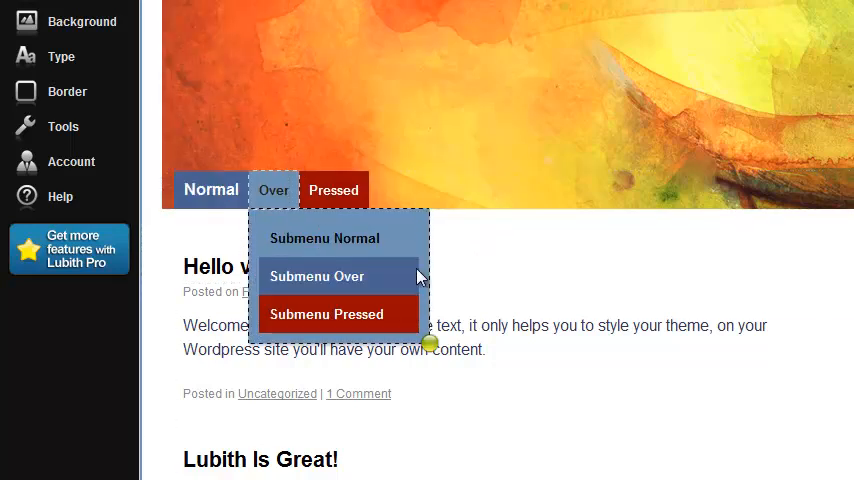
mouse_move(268, 284)
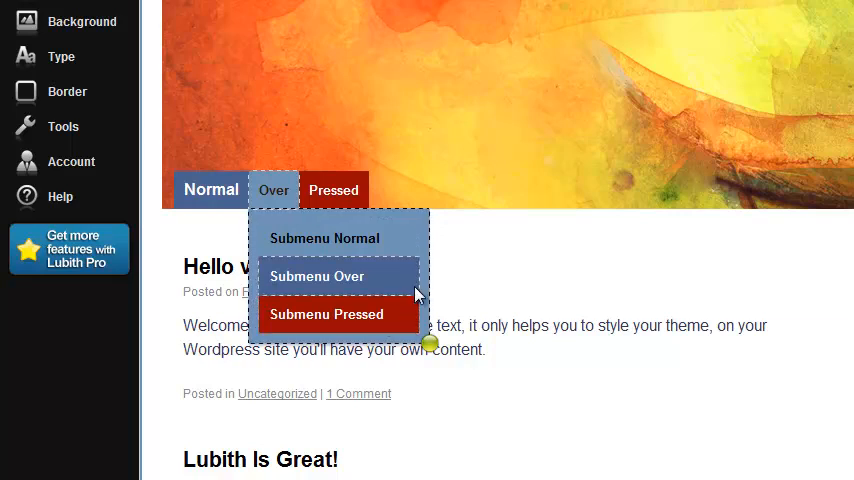
mouse_move(258, 238)
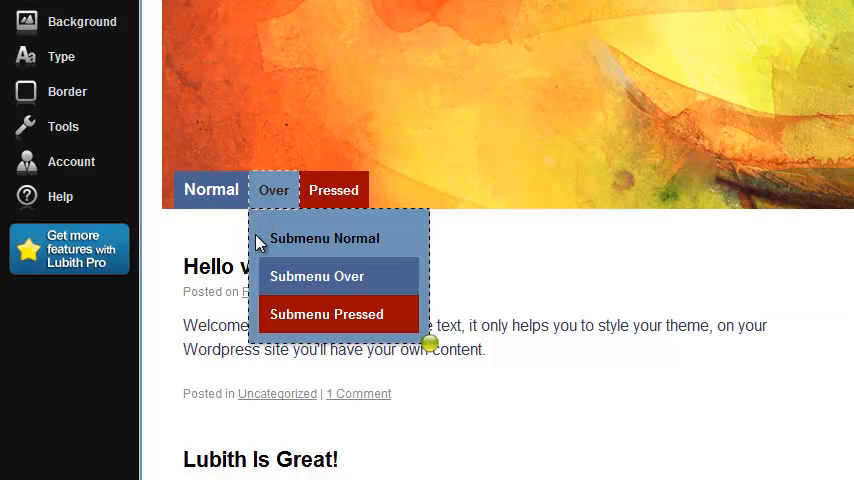
mouse_move(252, 260)
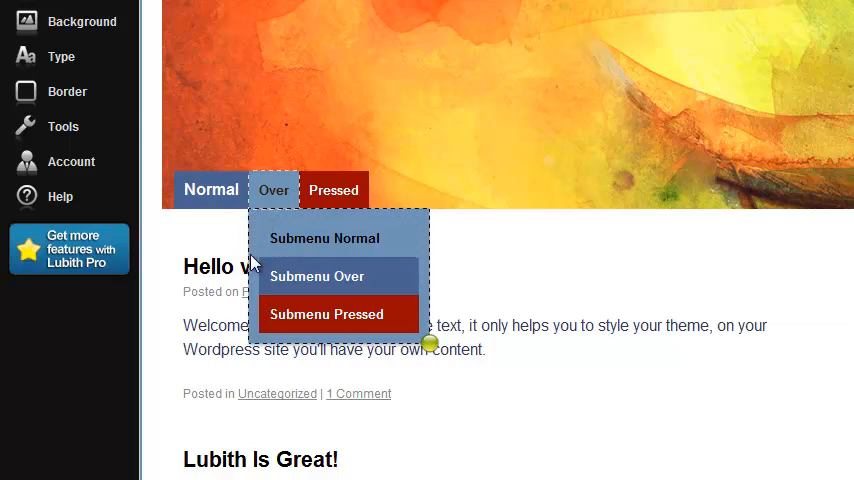
left_click(64, 126)
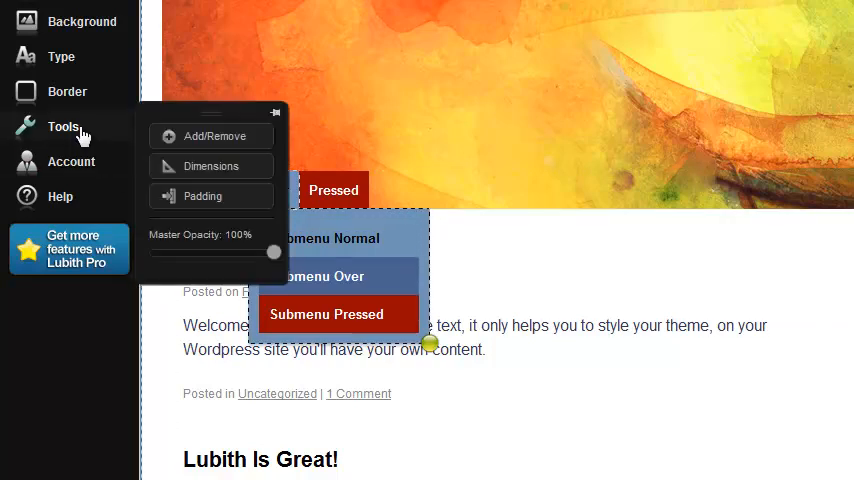
mouse_move(204, 196)
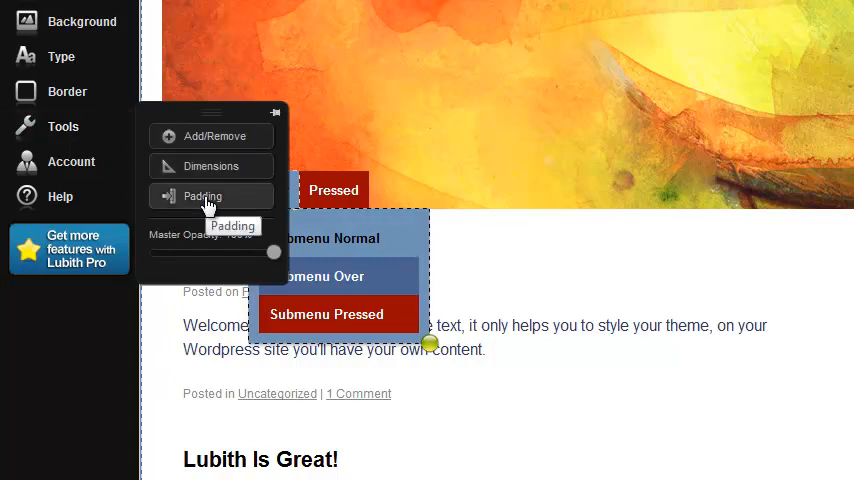
left_click(202, 196)
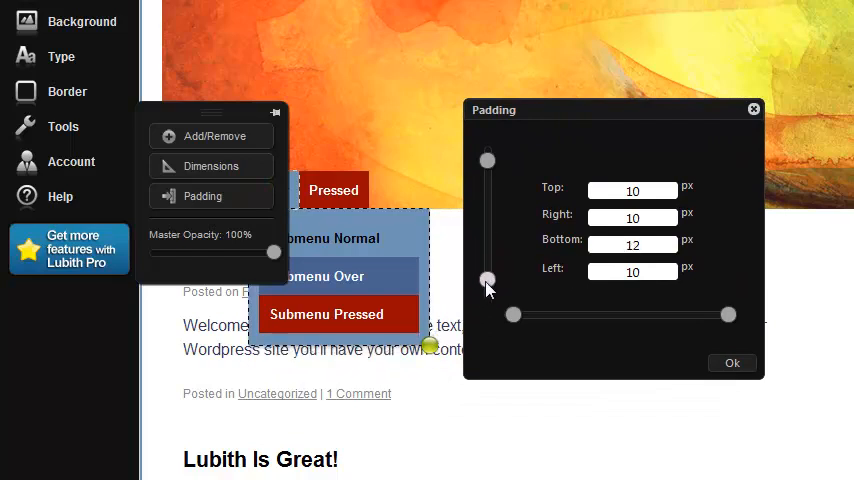
left_click_drag(488, 280, 488, 296)
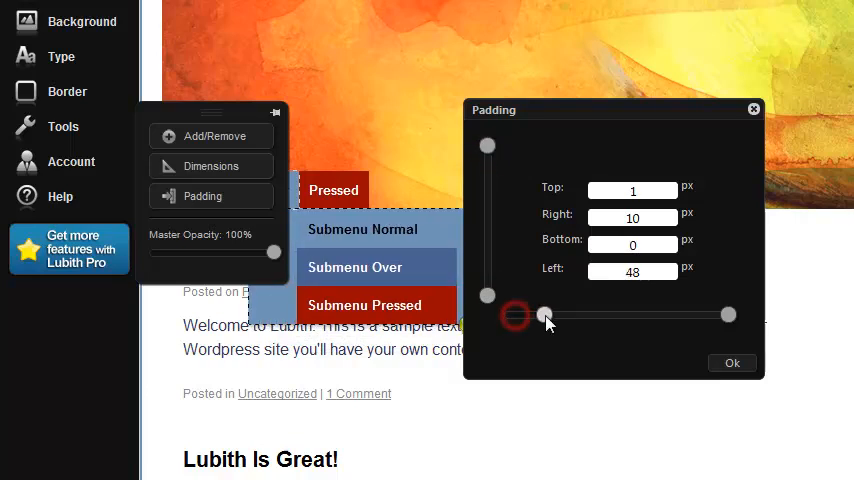
left_click_drag(544, 316, 730, 316)
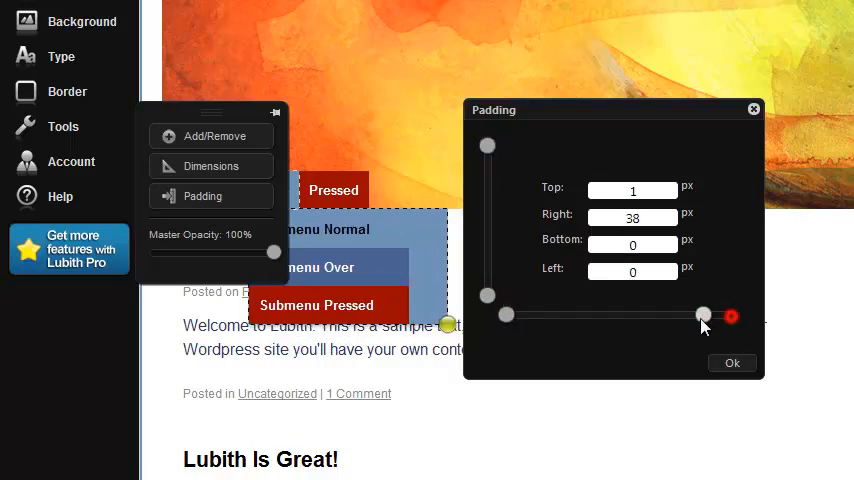
left_click_drag(704, 316, 738, 316)
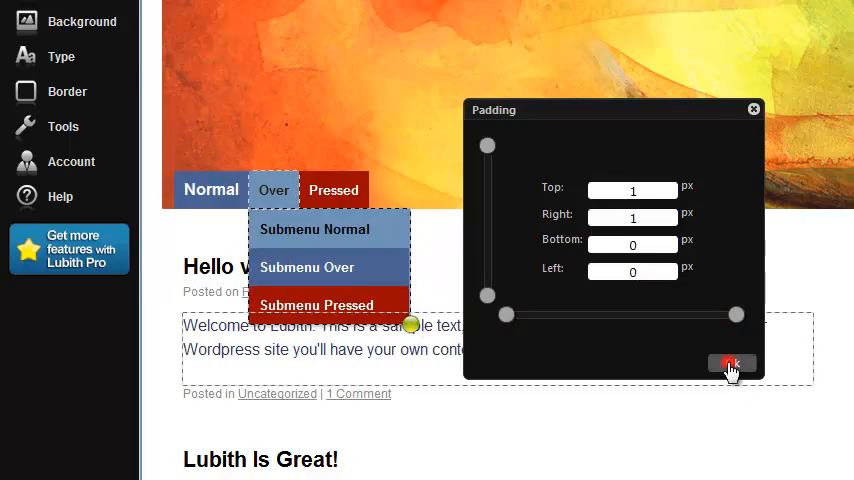
left_click(732, 364)
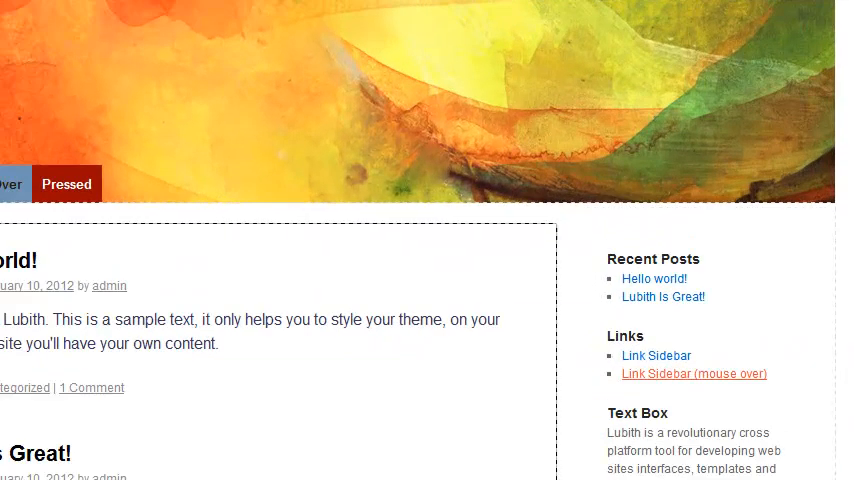
Scroll to the right sidebar and select its Recent Posts widget heading.
scroll("down", 3)
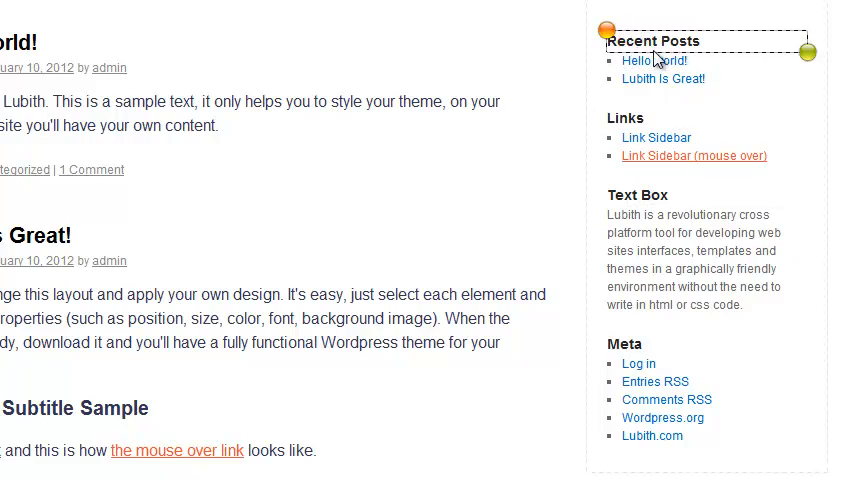
left_click(48, 96)
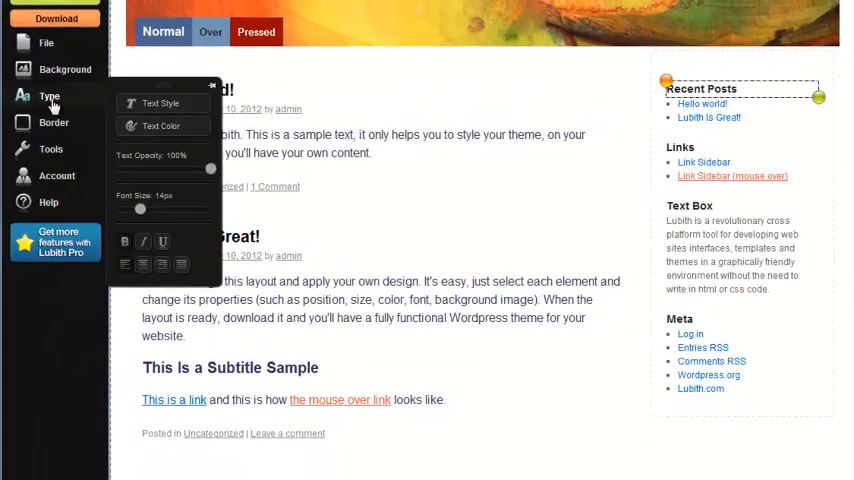
Set the widget headings to Impact, Normal variant, 32 px and confirm.
left_click(160, 104)
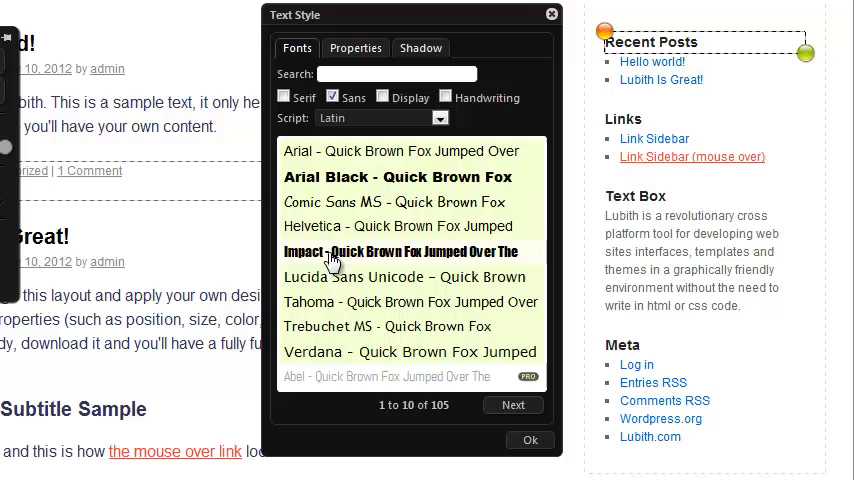
mouse_move(356, 48)
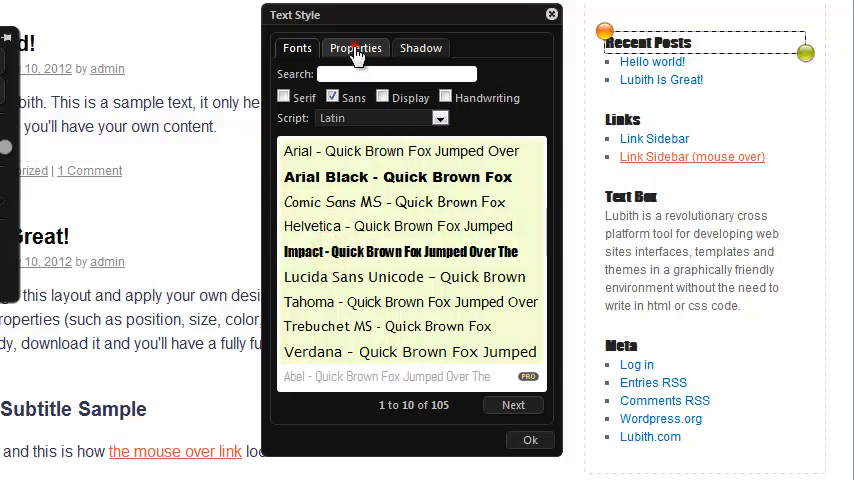
left_click(356, 48)
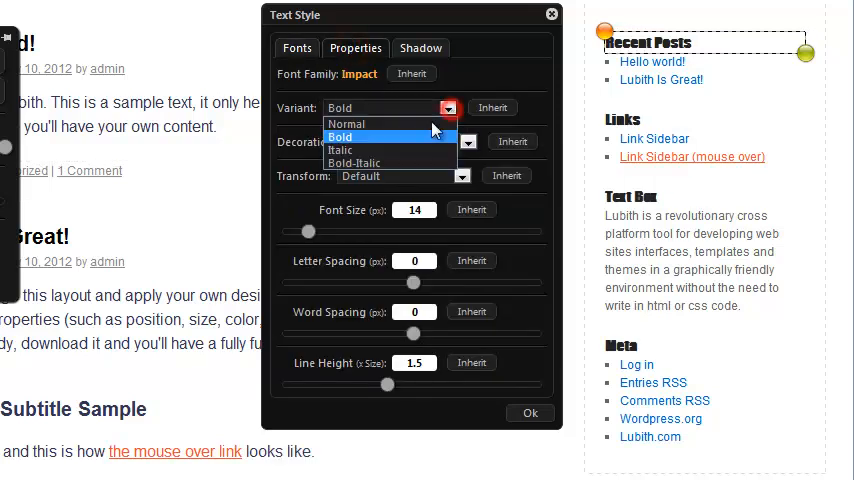
left_click(346, 122)
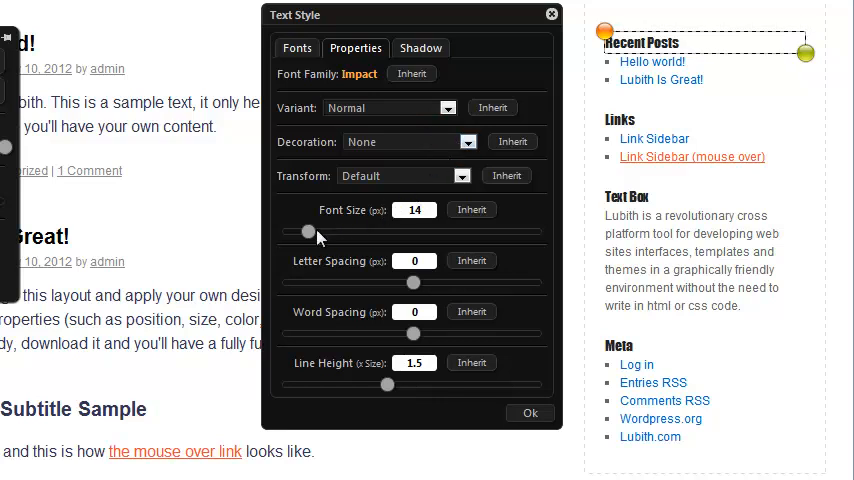
left_click_drag(308, 228, 336, 228)
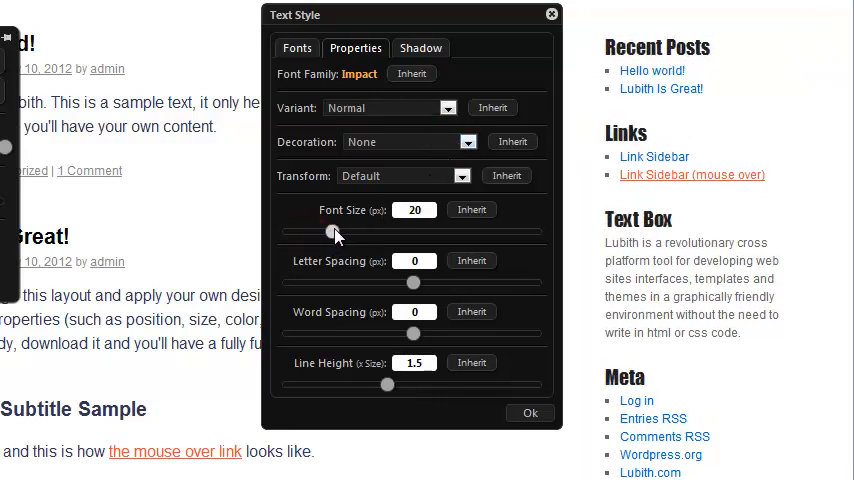
left_click_drag(328, 232, 368, 232)
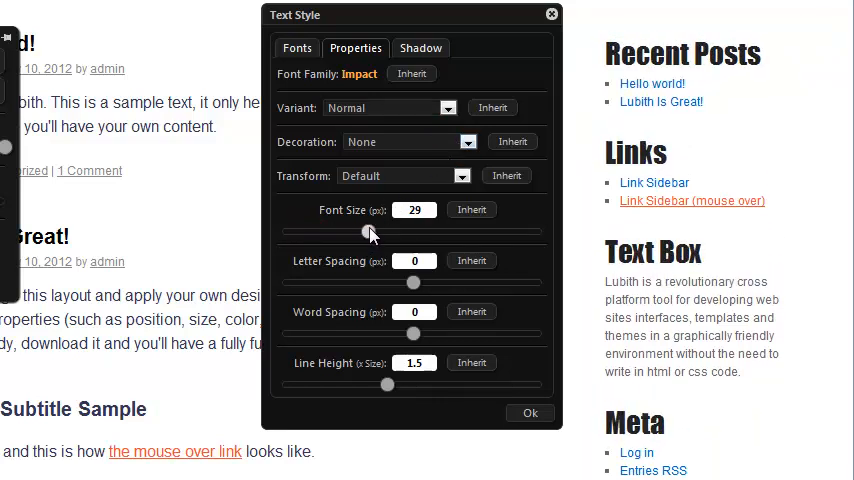
left_click_drag(364, 232, 378, 232)
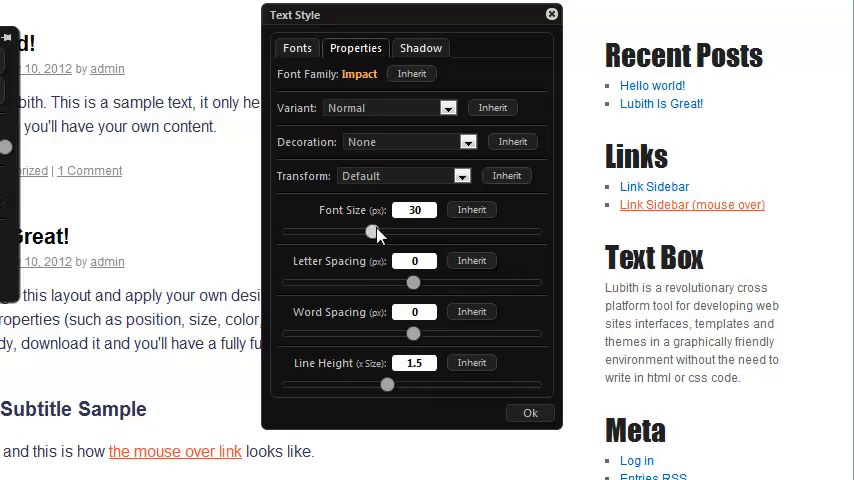
left_click_drag(368, 232, 380, 232)
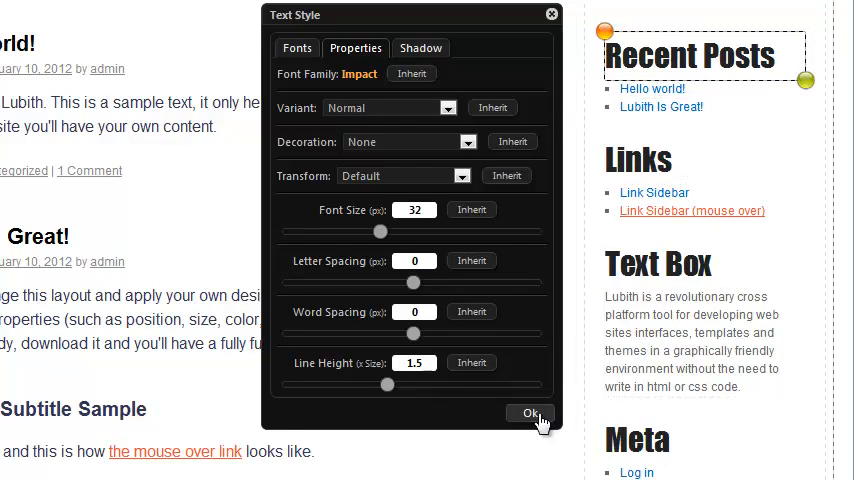
left_click(530, 412)
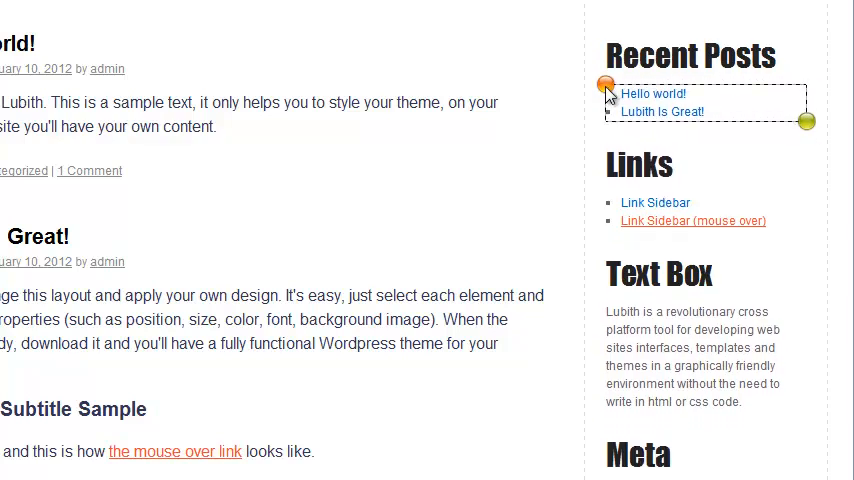
mouse_move(656, 204)
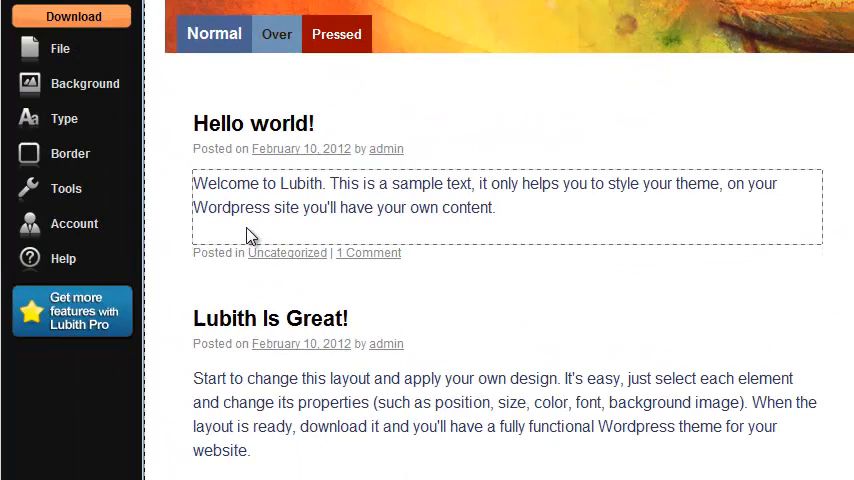
left_click(66, 188)
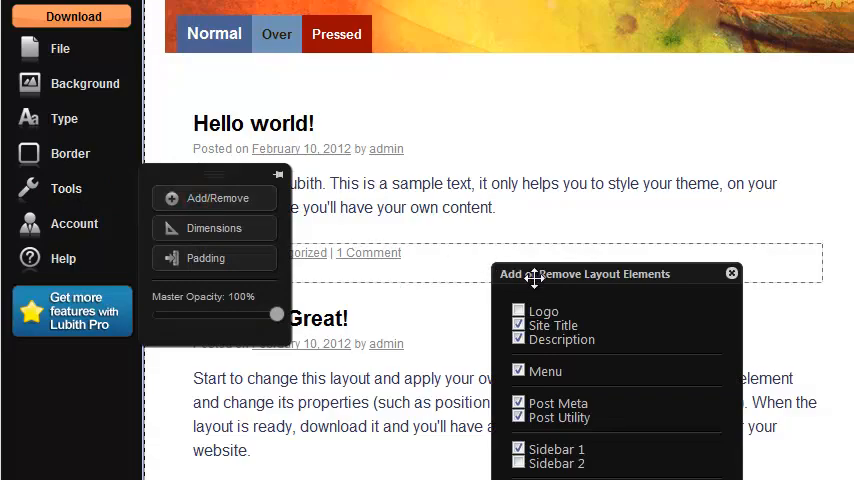
scroll("down", 3)
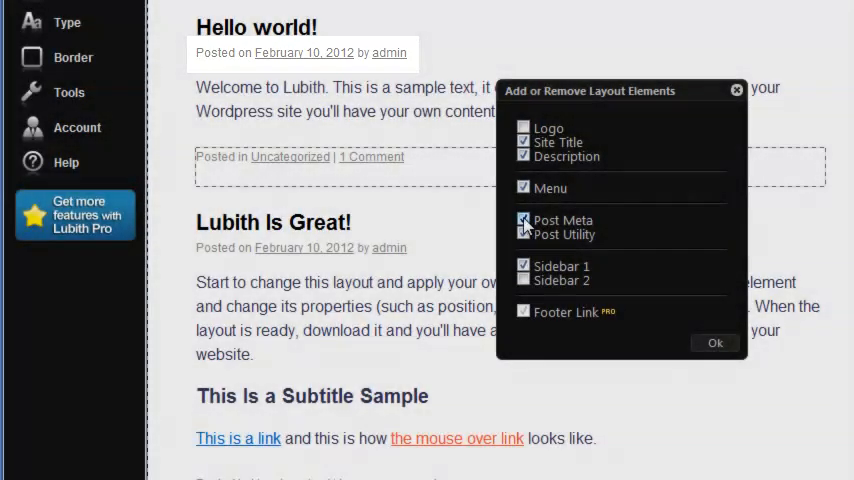
left_click(524, 222)
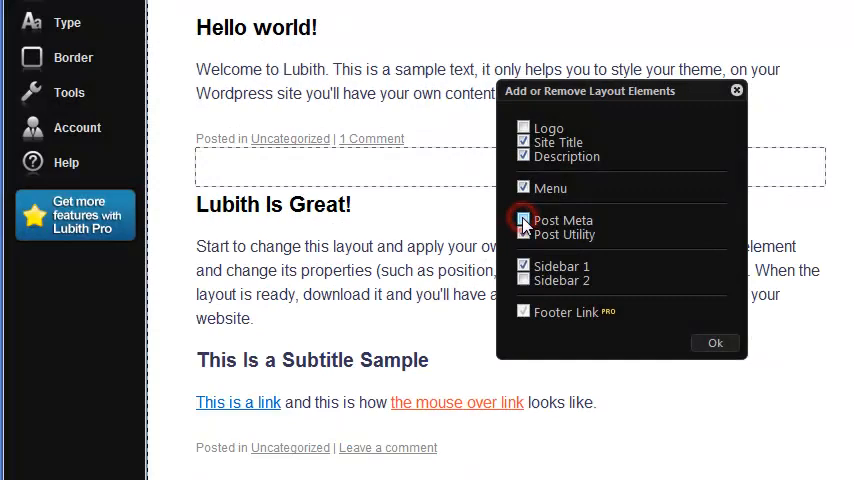
left_click(524, 220)
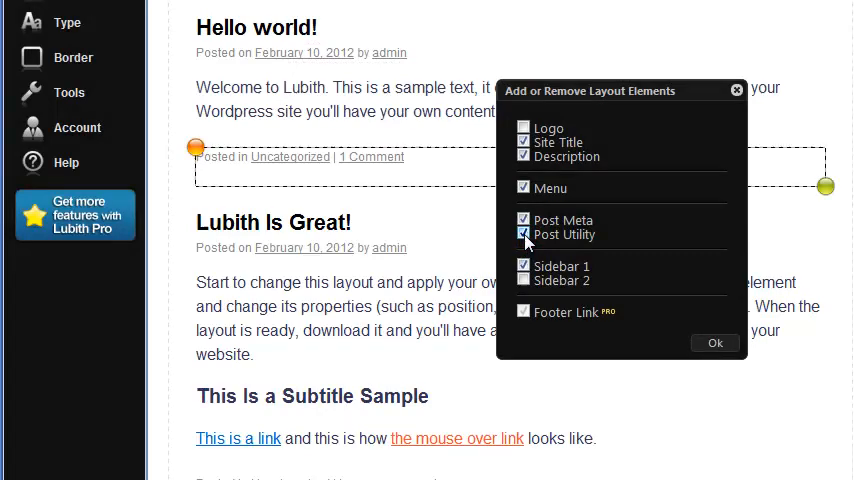
left_click(714, 342)
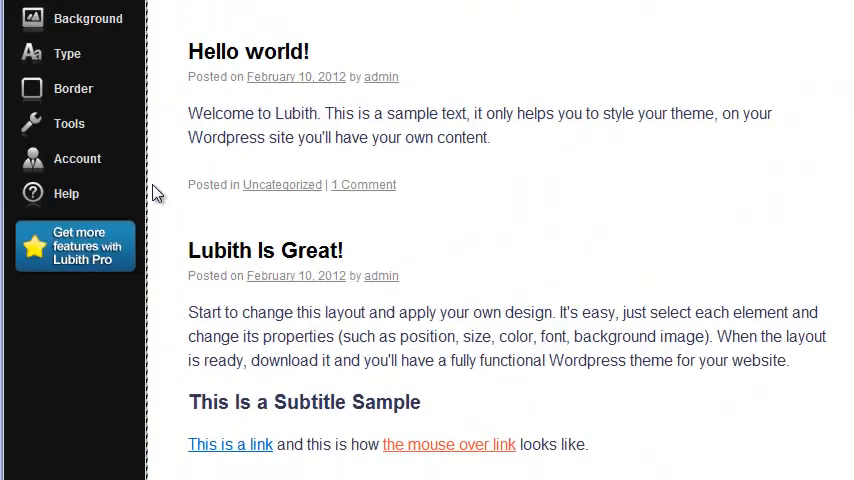
Enable Sidebar 2 in the Add/Remove elements list.
left_click(192, 132)
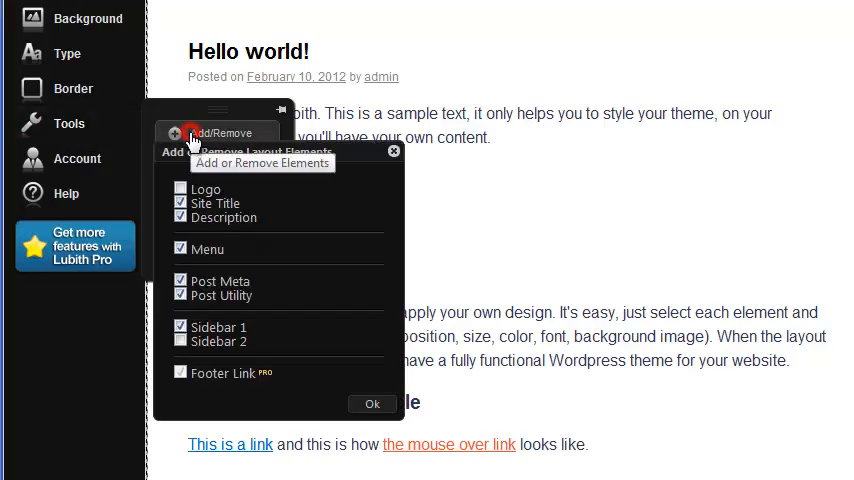
left_click(180, 340)
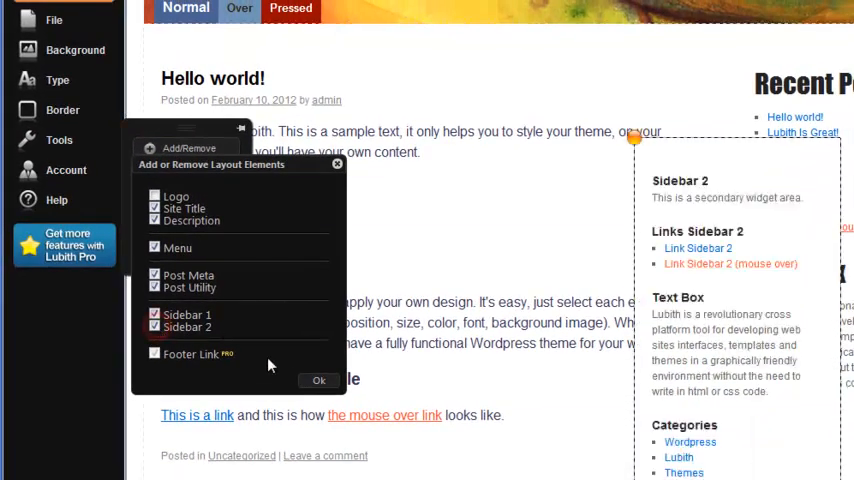
left_click(320, 380)
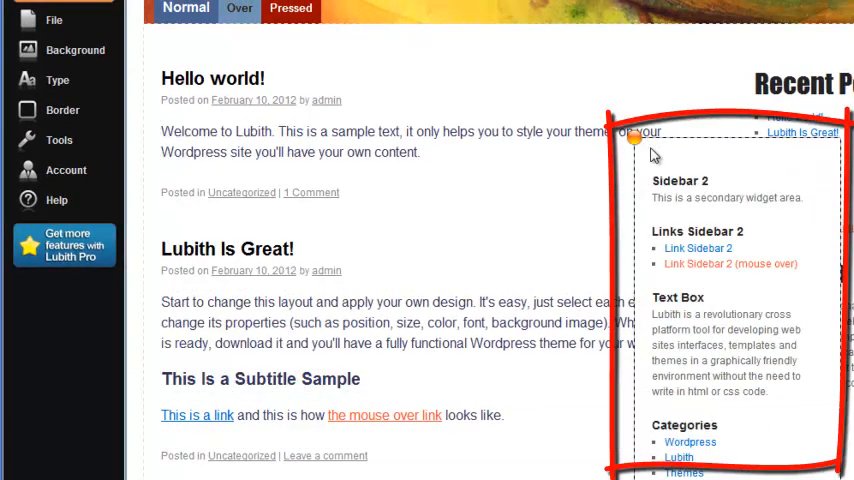
Drag Sidebar 2 to the left of the posts and resize the content block beside it.
left_click_drag(636, 136, 544, 52)
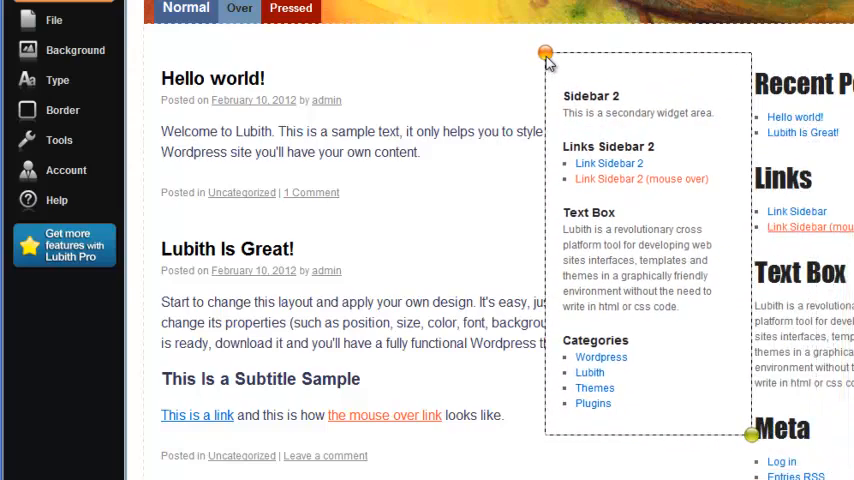
left_click_drag(544, 52, 144, 62)
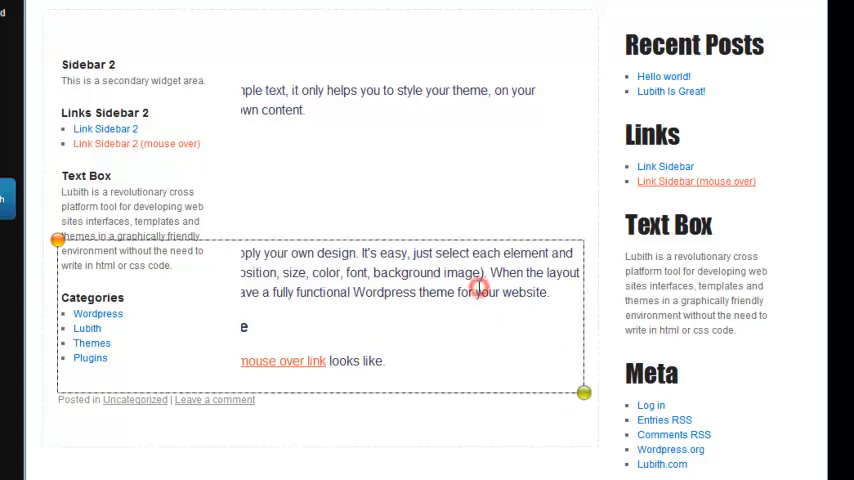
mouse_move(490, 272)
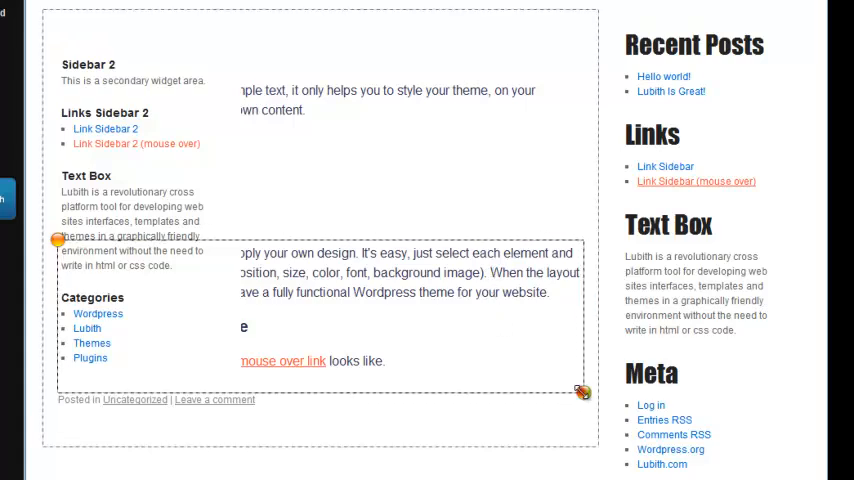
left_click_drag(584, 392, 462, 400)
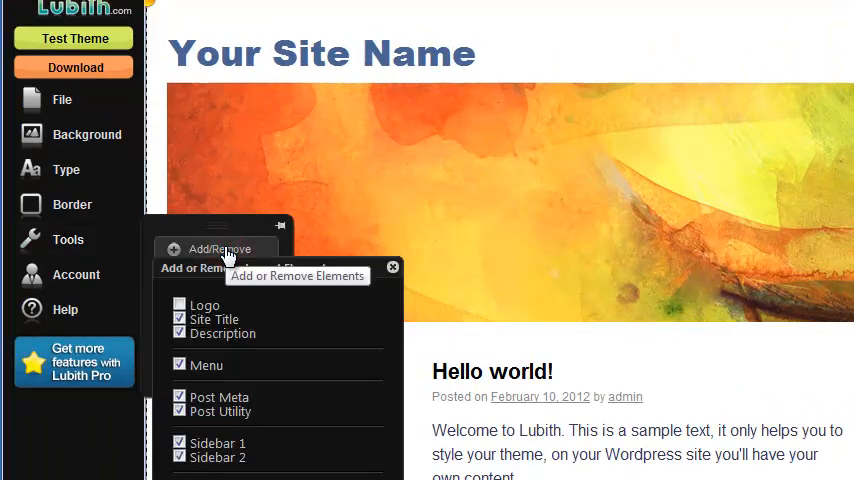
Load the GoodLearning image into the header logo and drag it wider so the full text shows.
left_click(180, 304)
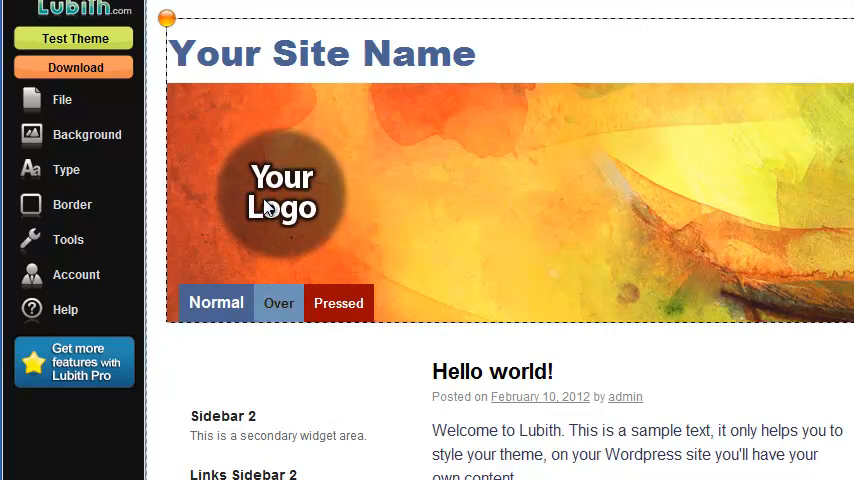
left_click(86, 134)
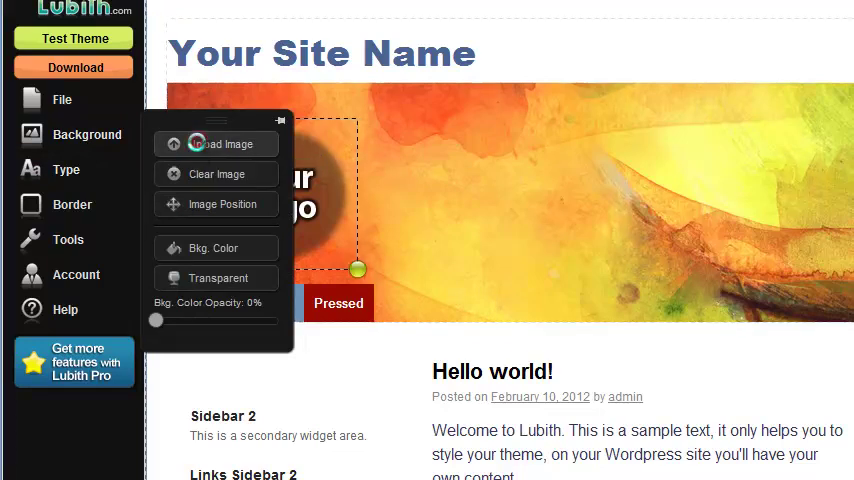
left_click(216, 144)
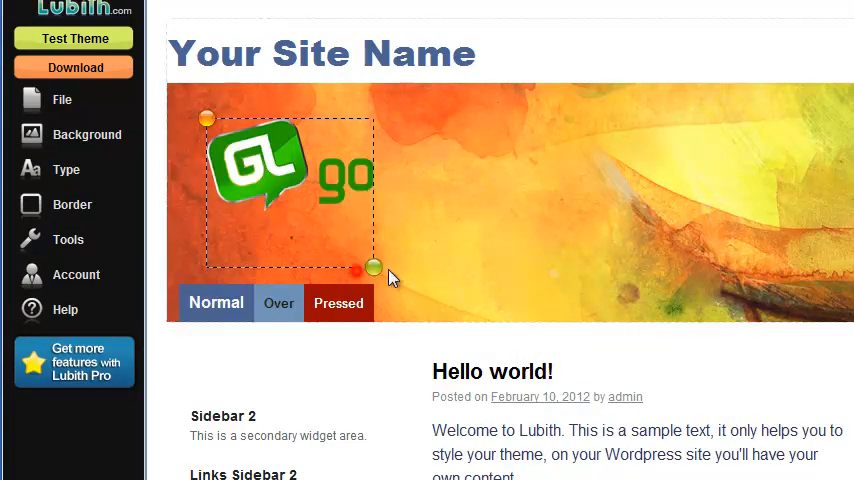
left_click_drag(372, 268, 684, 240)
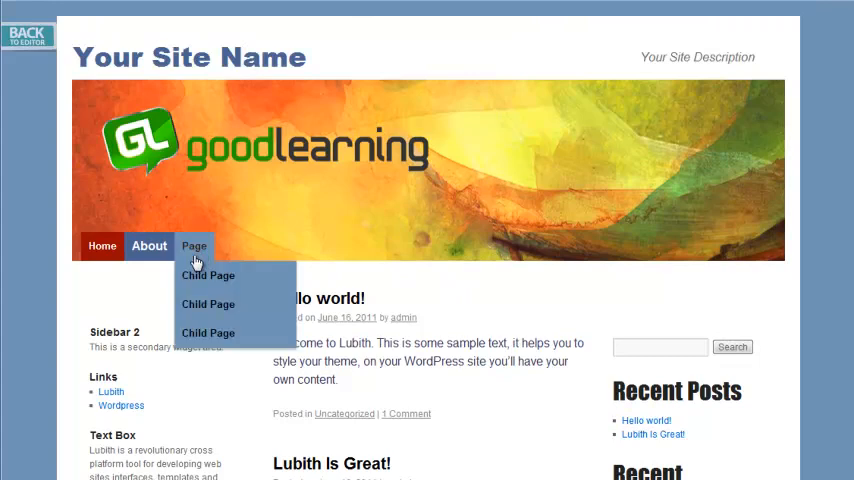
mouse_move(208, 304)
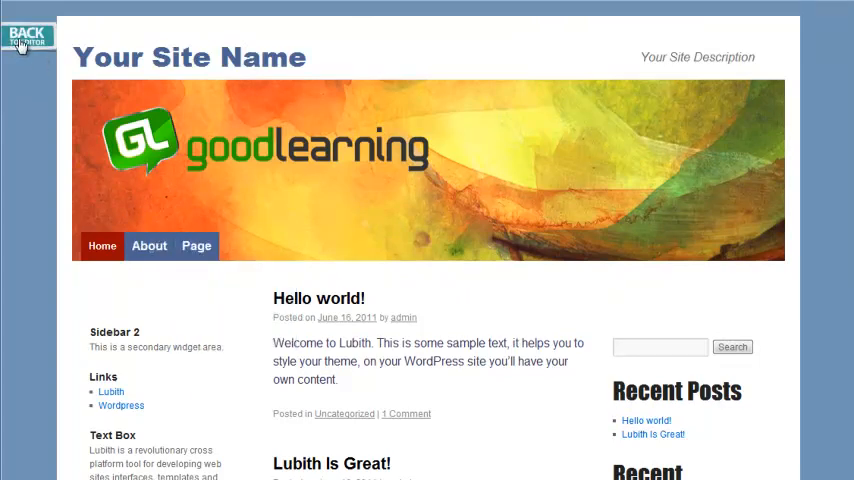
left_click(28, 38)
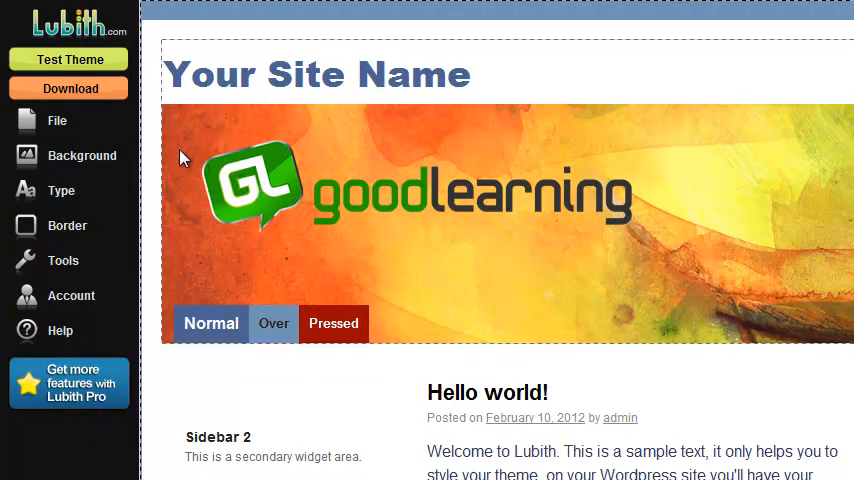
Rename the theme to 'Paul's Theme' in Theme Details.
left_click(56, 120)
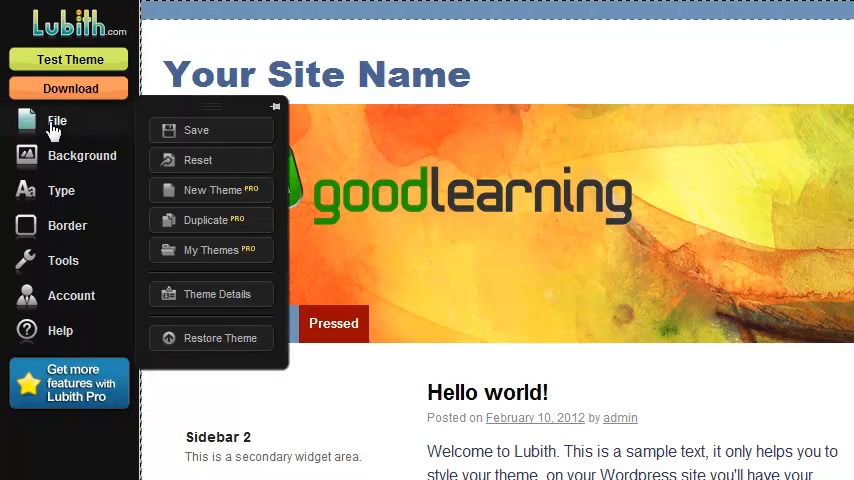
mouse_move(204, 302)
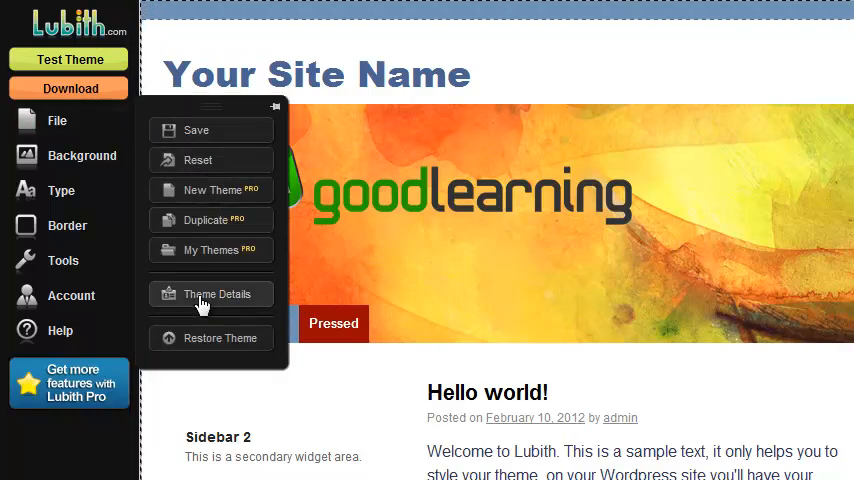
left_click(212, 292)
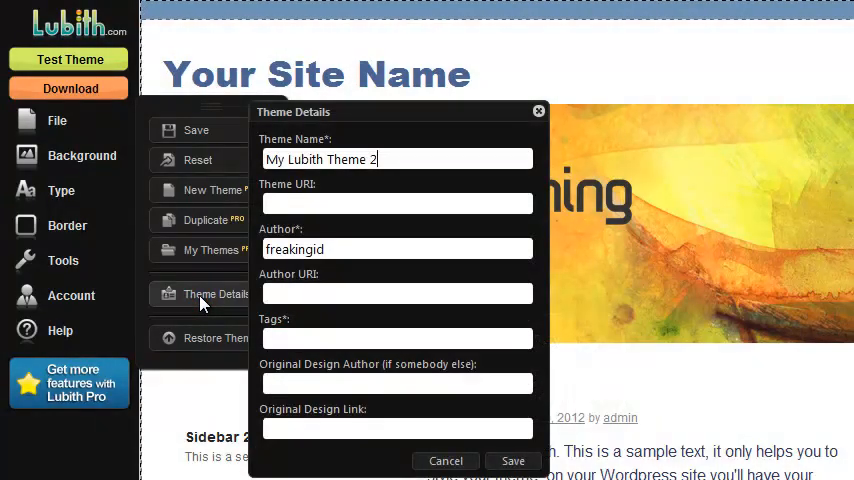
triple_click(396, 160)
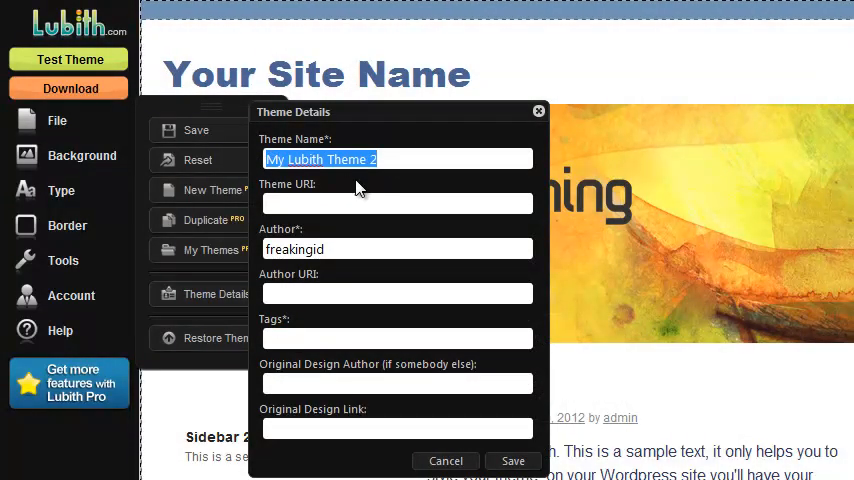
type("Paul's Theme")
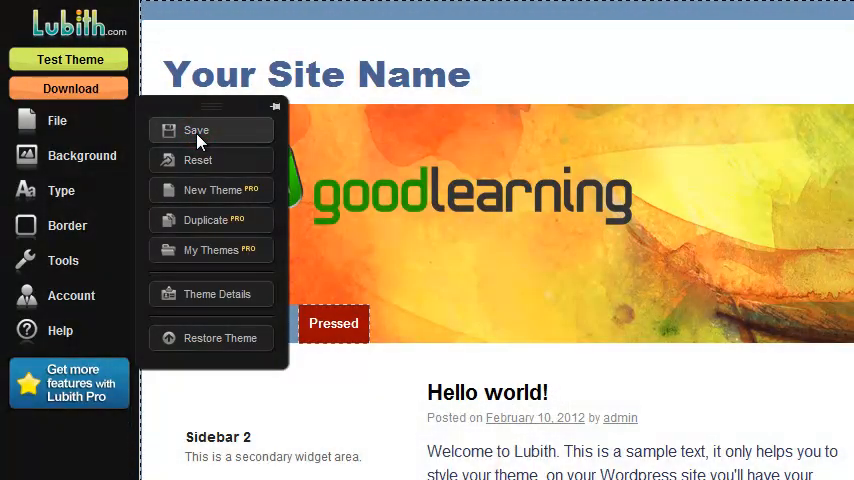
Save the renamed theme from the File menu.
left_click(196, 130)
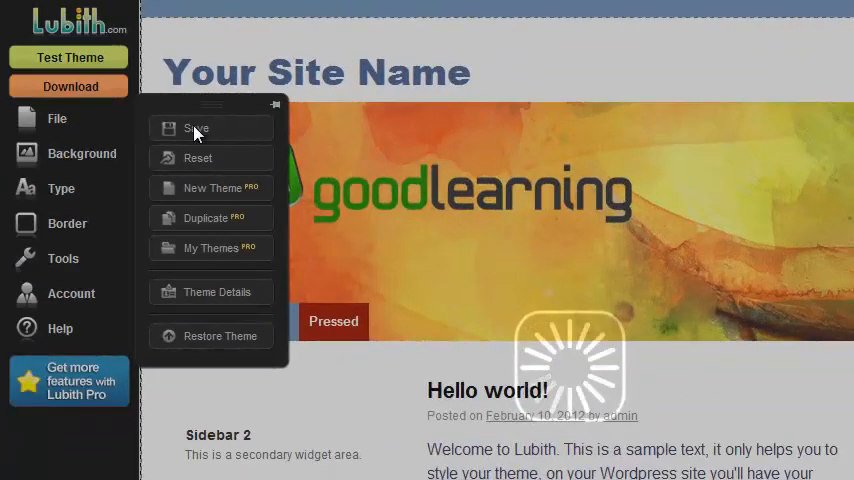
left_click(196, 128)
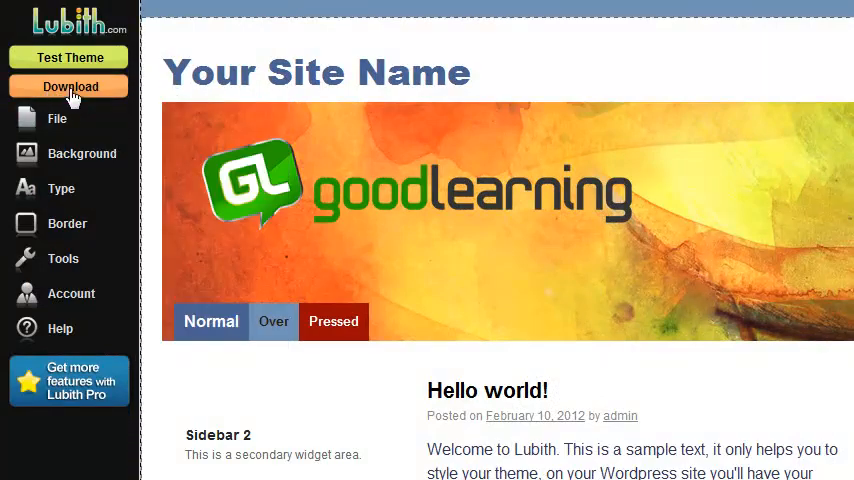
Download the theme, then view page.php from the extracted folder and scroll its code.
left_click(68, 86)
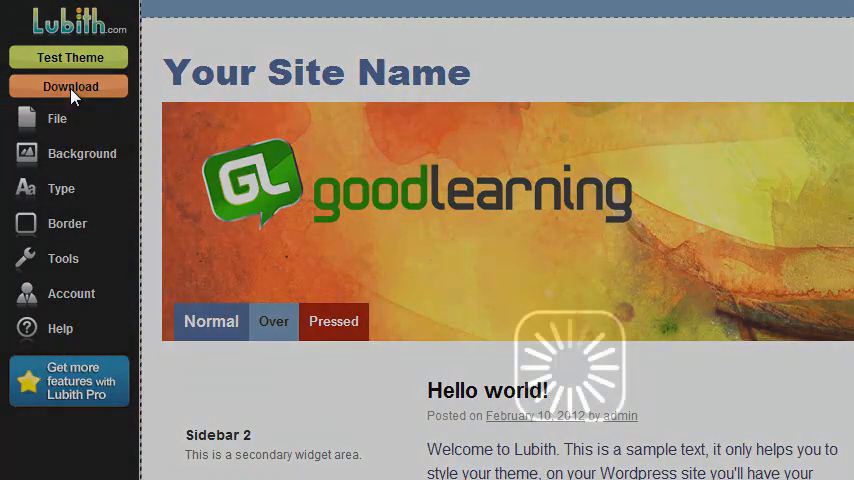
left_click(68, 88)
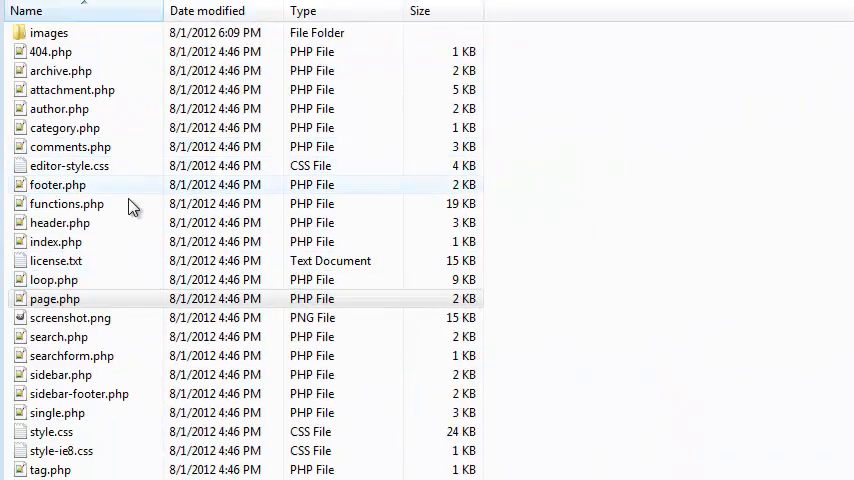
mouse_move(138, 220)
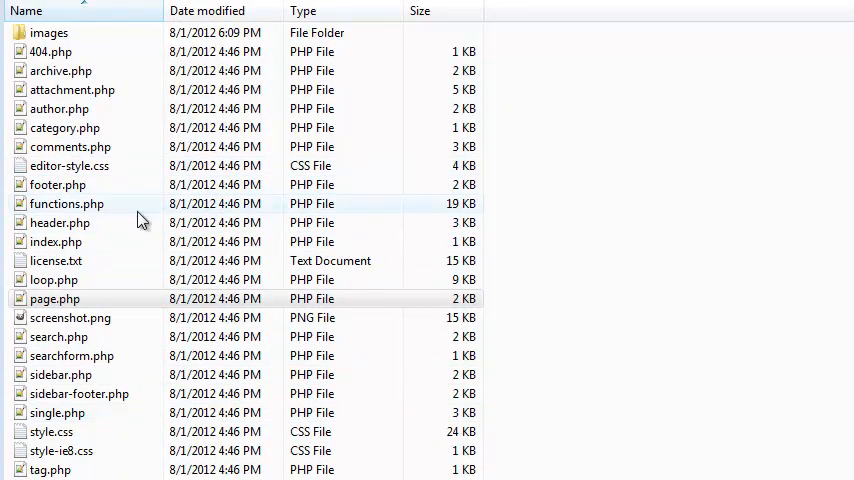
left_click(56, 298)
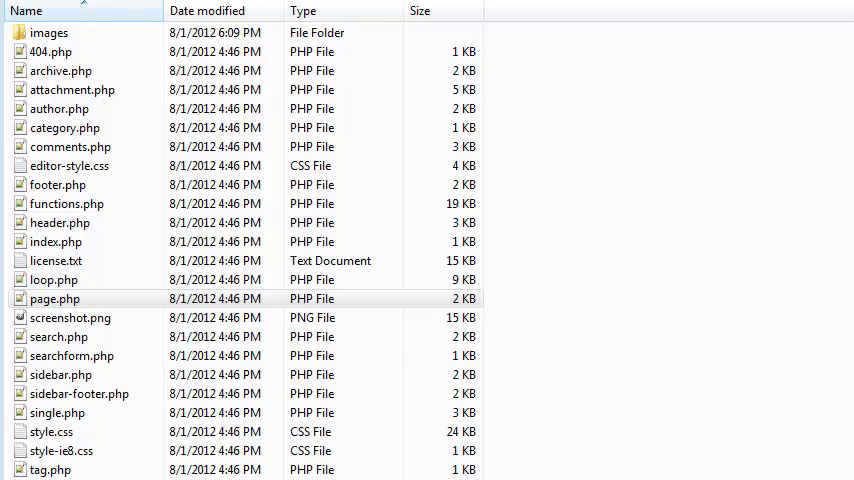
double_click(54, 298)
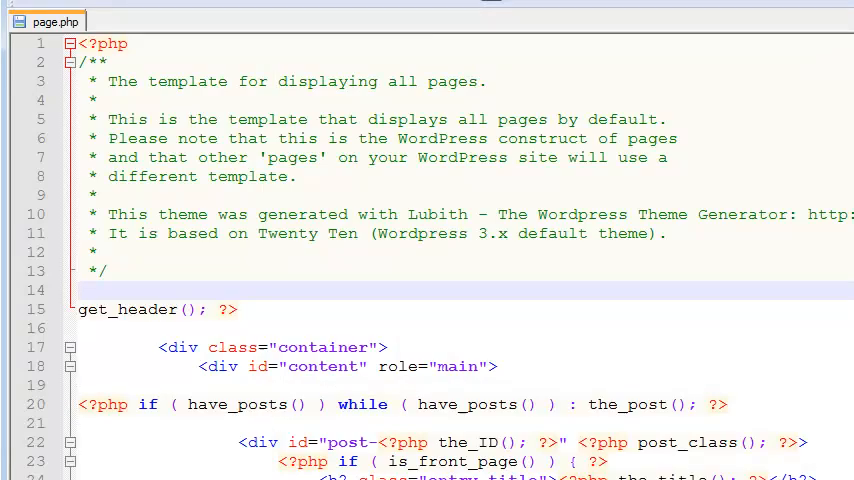
scroll("down", 3)
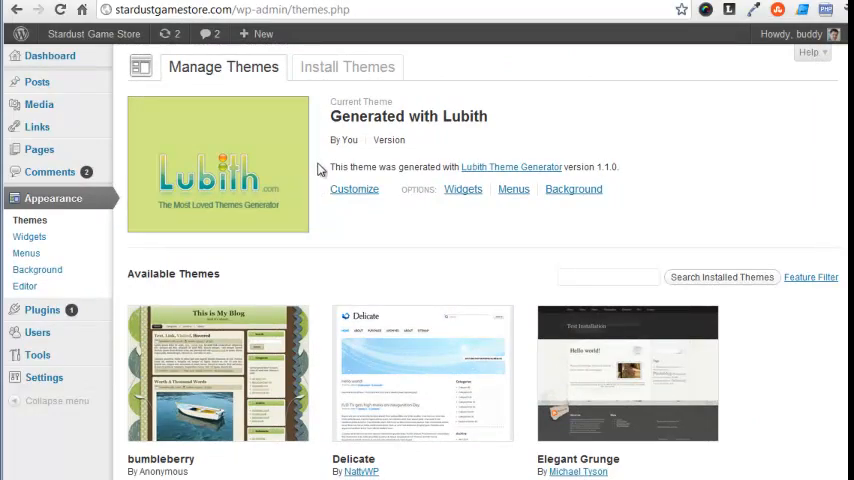
mouse_move(506, 40)
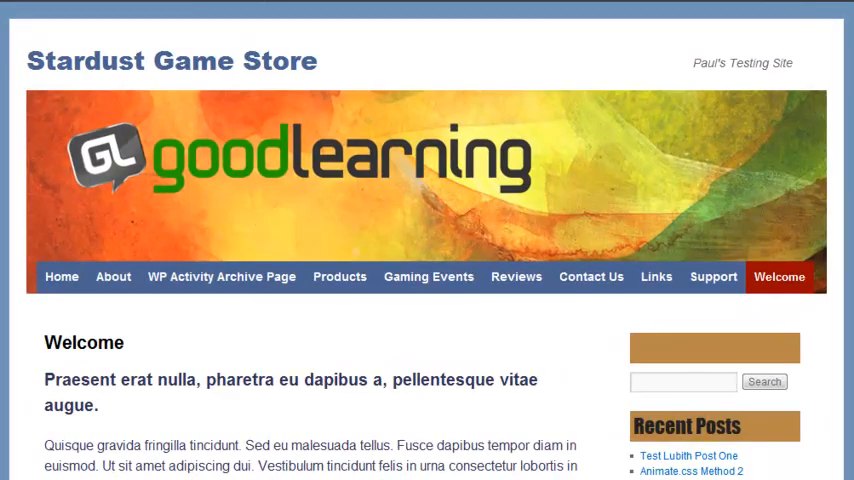
Scroll down the live Stardust Game Store site wearing the new theme.
scroll("down", 3)
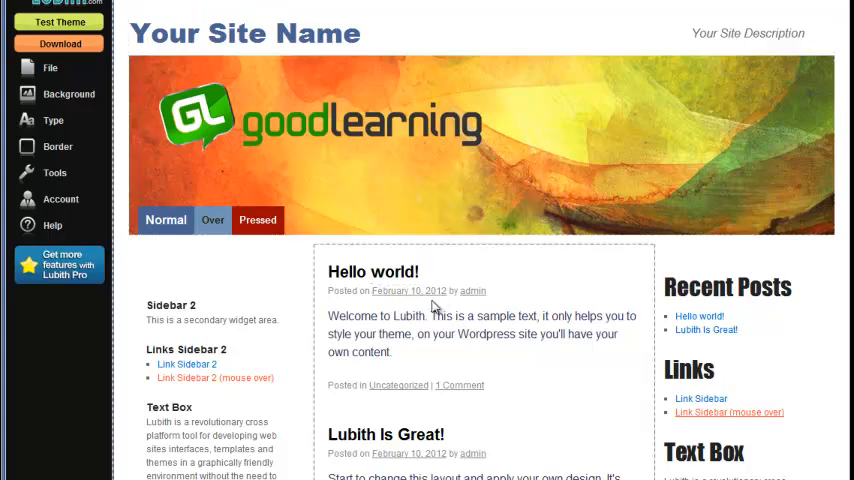
mouse_move(248, 260)
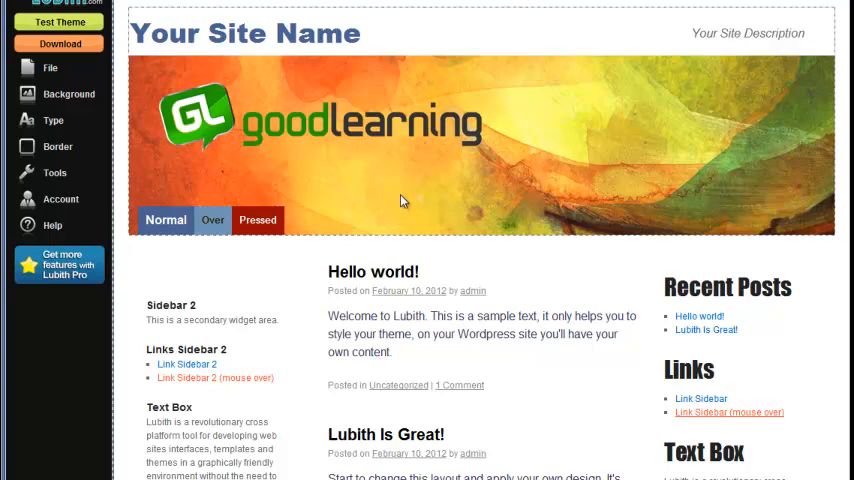
mouse_move(448, 190)
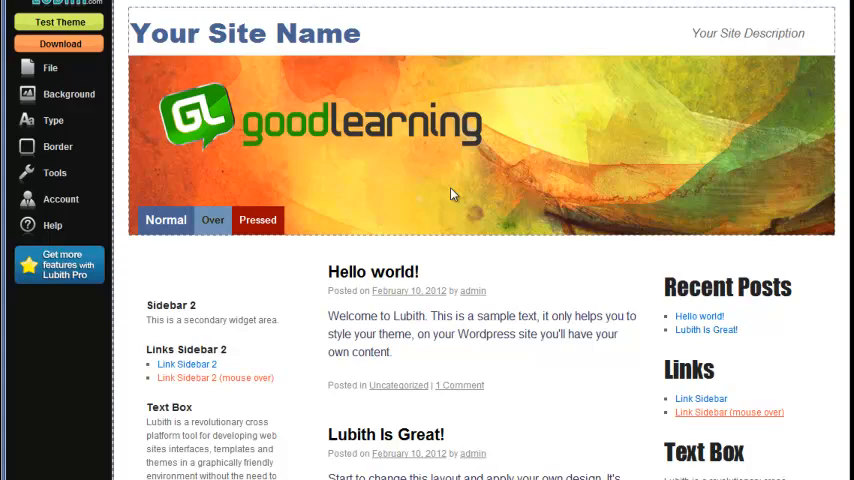
mouse_move(444, 224)
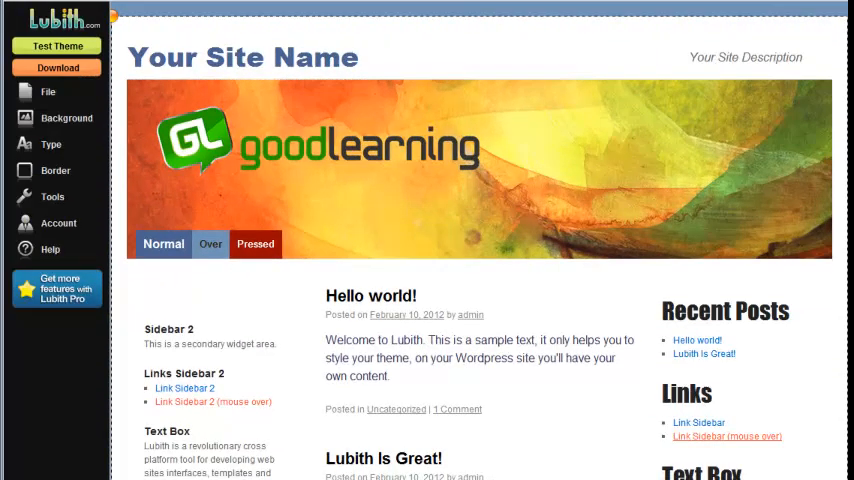
Return focus to the Lubith editor showing the two-sidebar GoodLearning design.
left_click(256, 244)
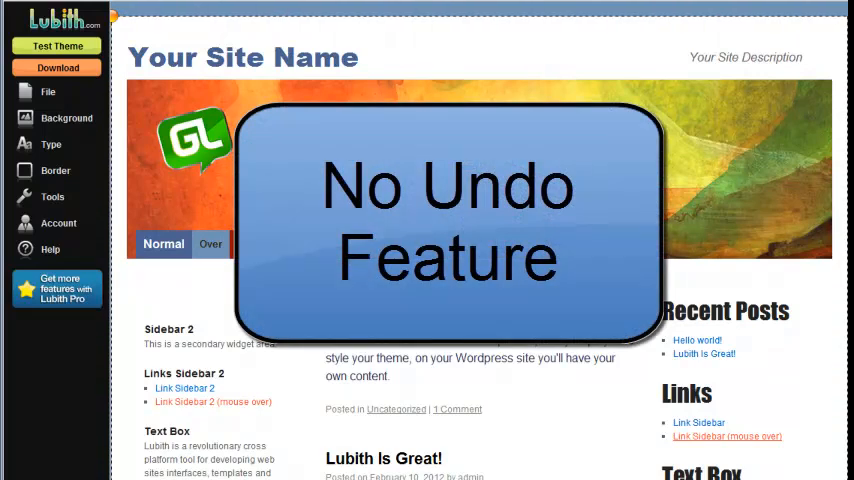